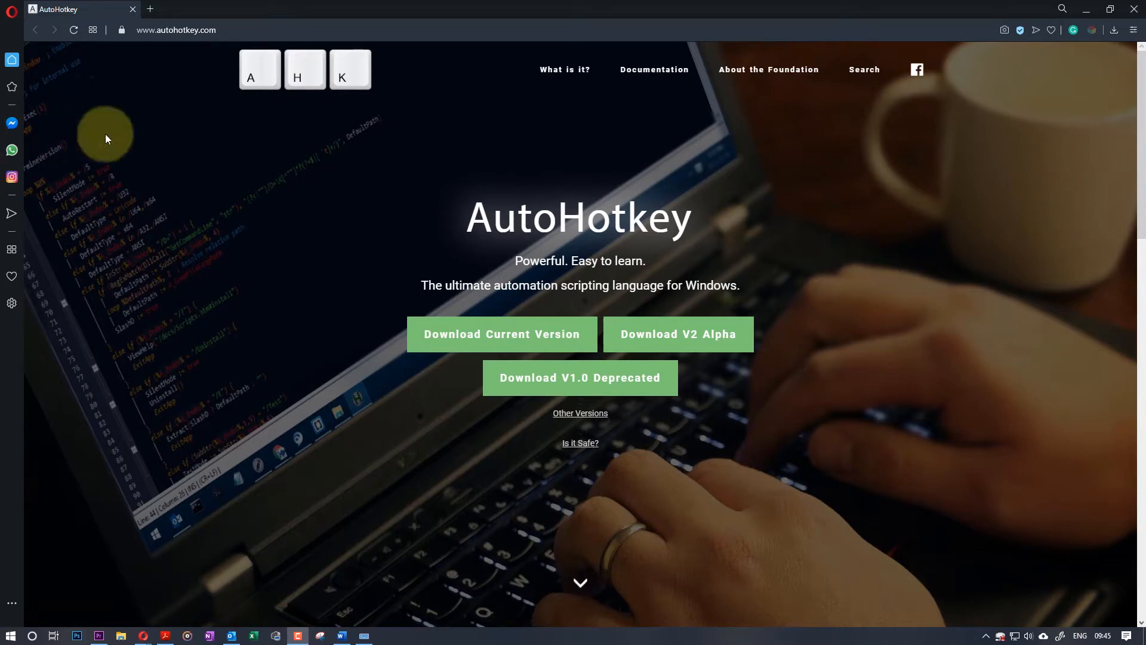
pyautogui.moveTo(207, 215)
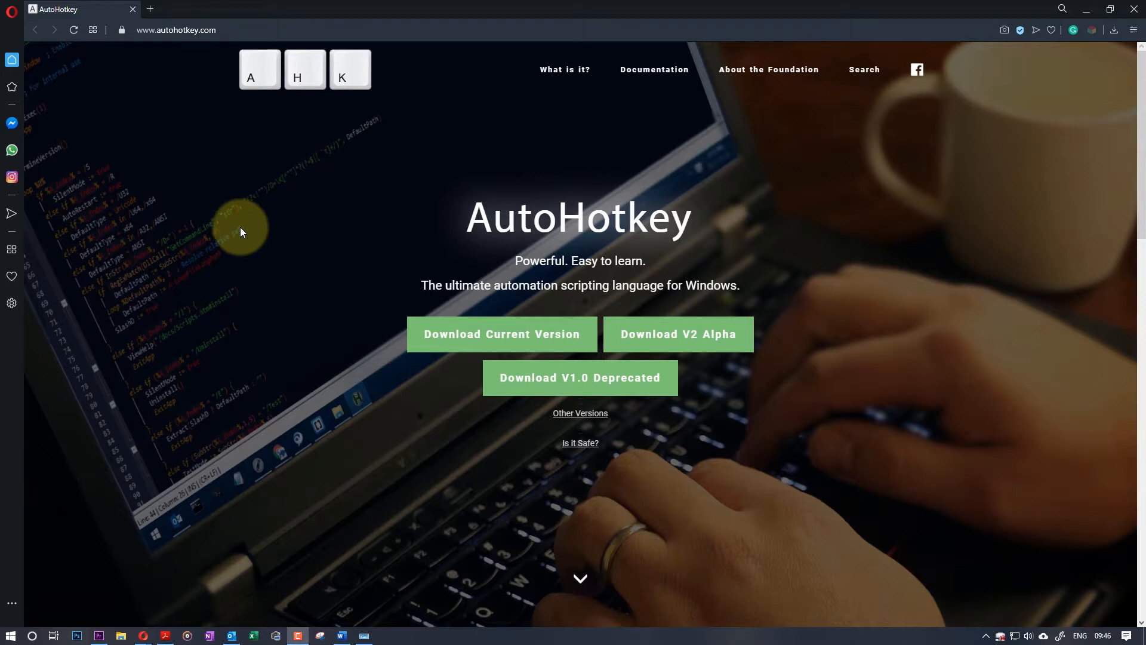
pyautogui.moveTo(282, 178)
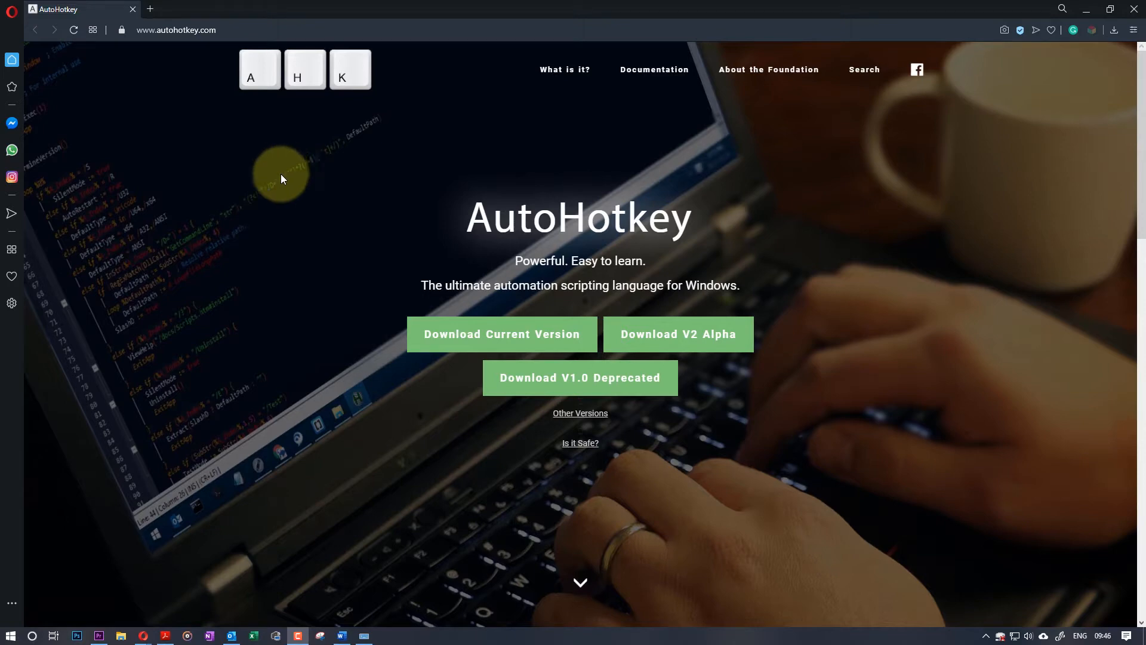
pyautogui.moveTo(169, 56)
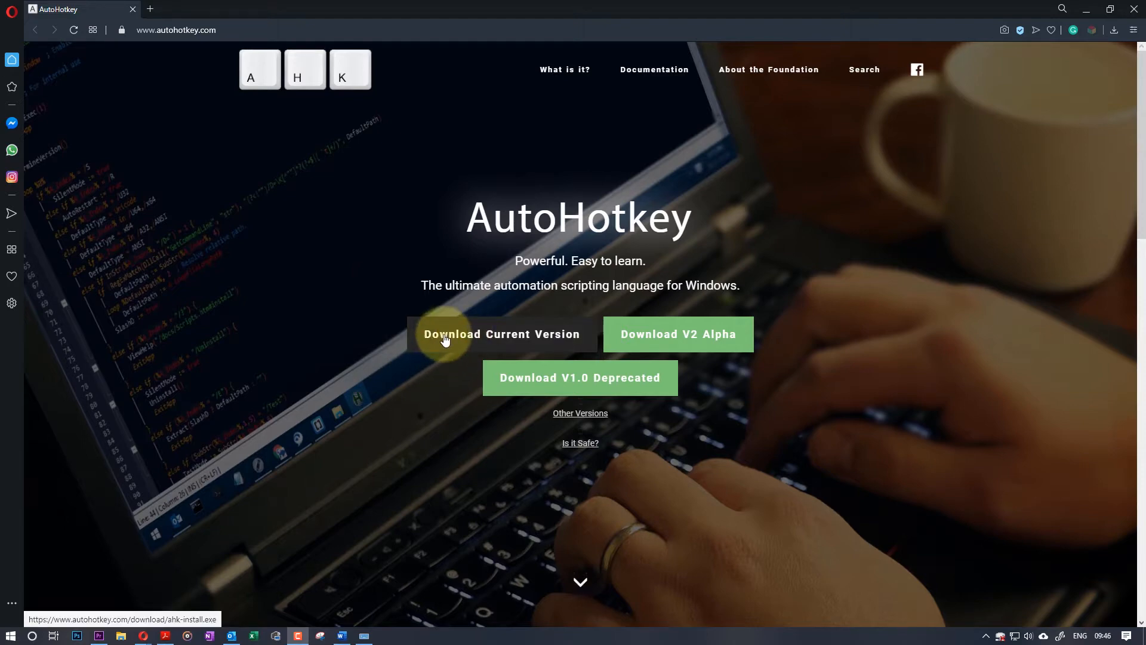
# Download the AutoHotkey 1.1.32.00 installer to Downloads, run an Express Installation, then exit the installer.
pyautogui.click(503, 335)
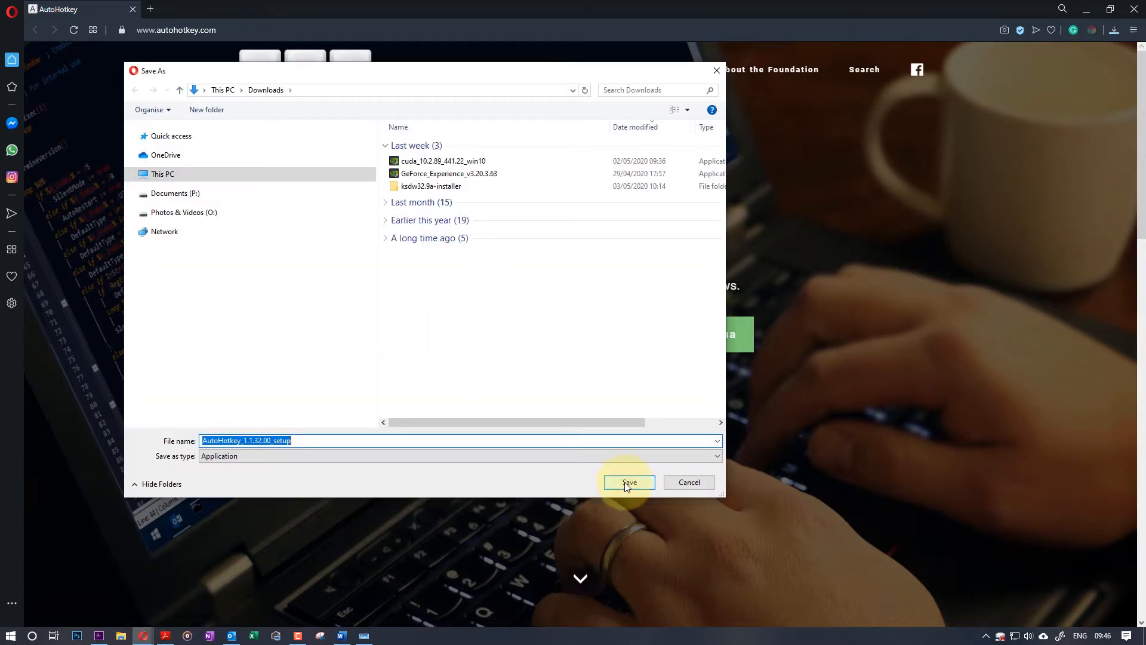
pyautogui.click(629, 483)
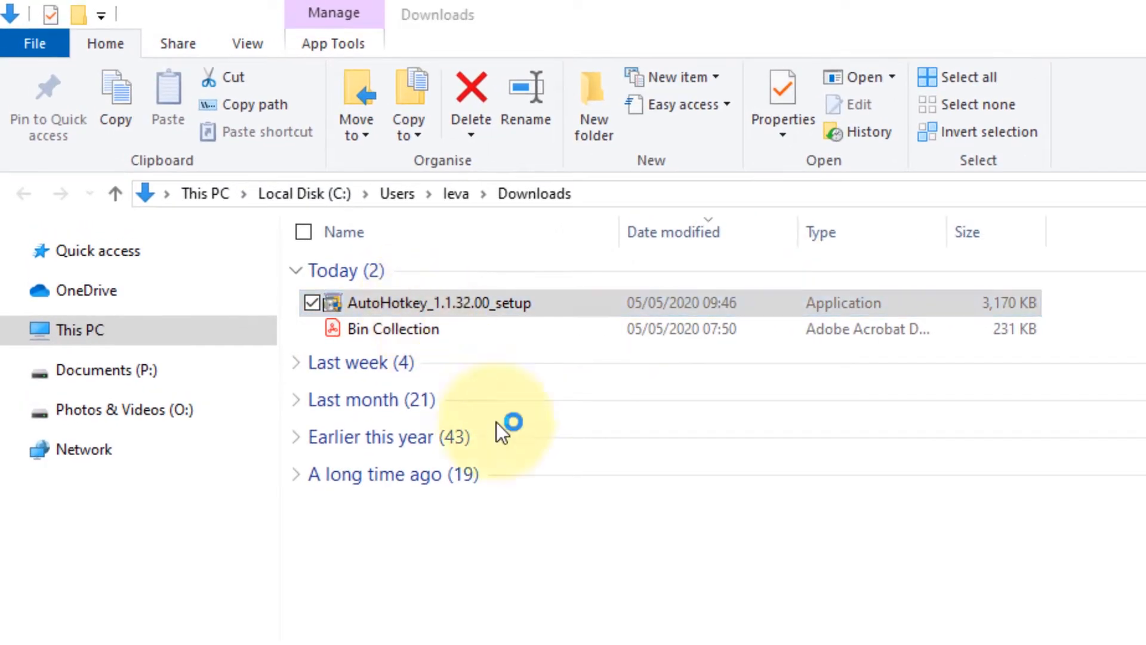
pyautogui.doubleClick(439, 302)
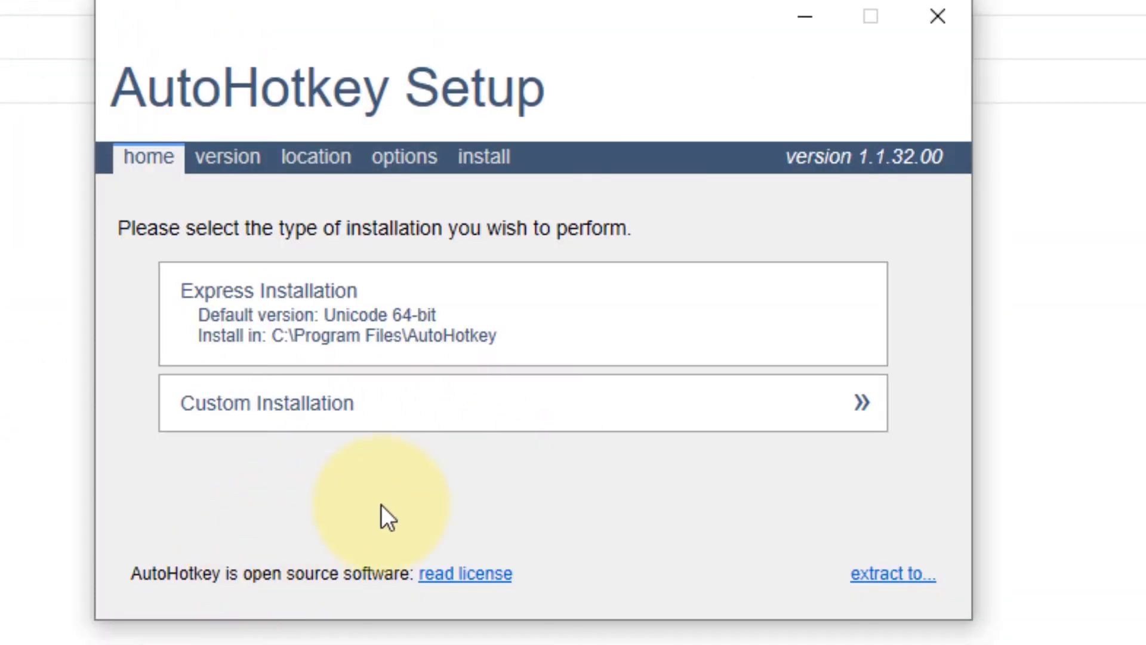
pyautogui.moveTo(299, 304)
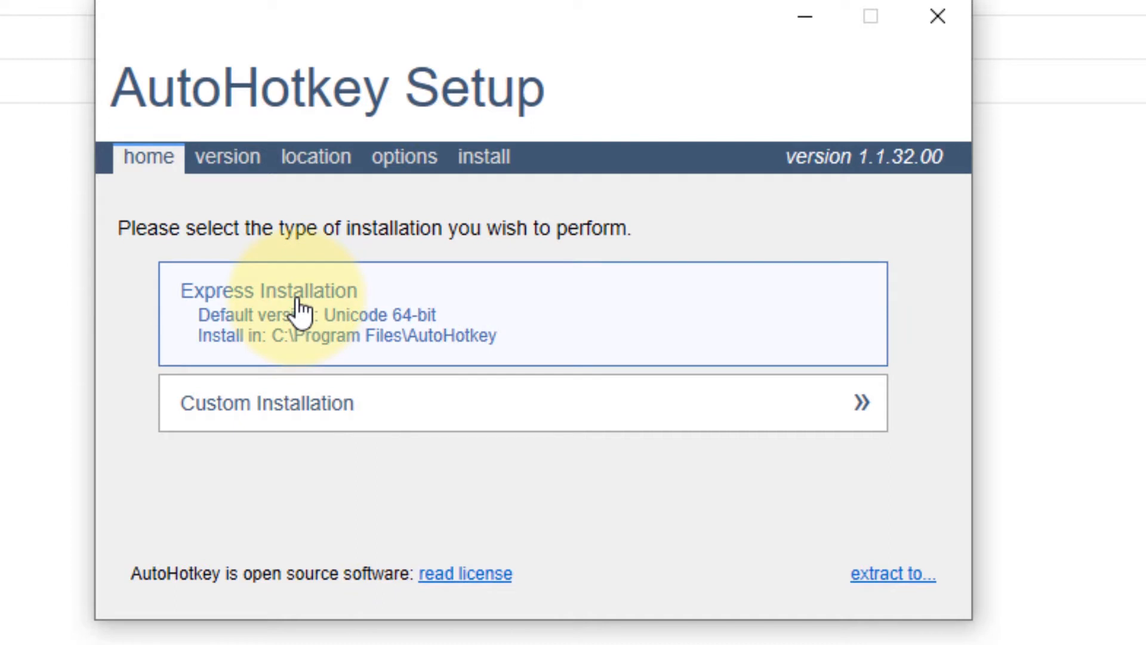
pyautogui.click(269, 290)
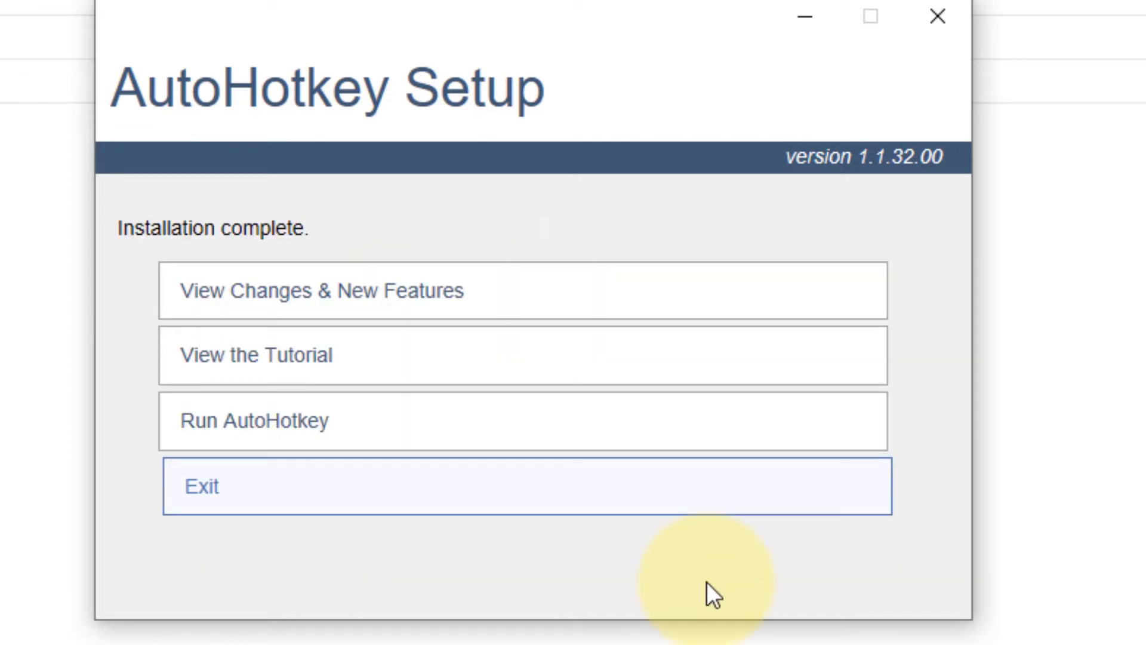
pyautogui.moveTo(519, 461)
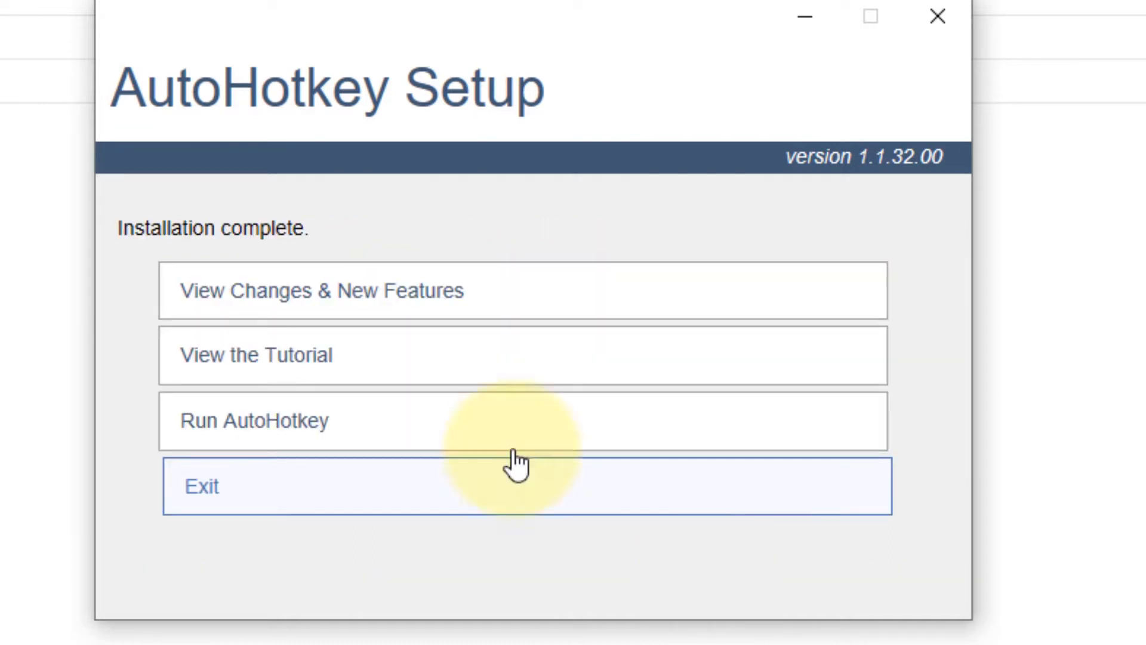
pyautogui.click(200, 486)
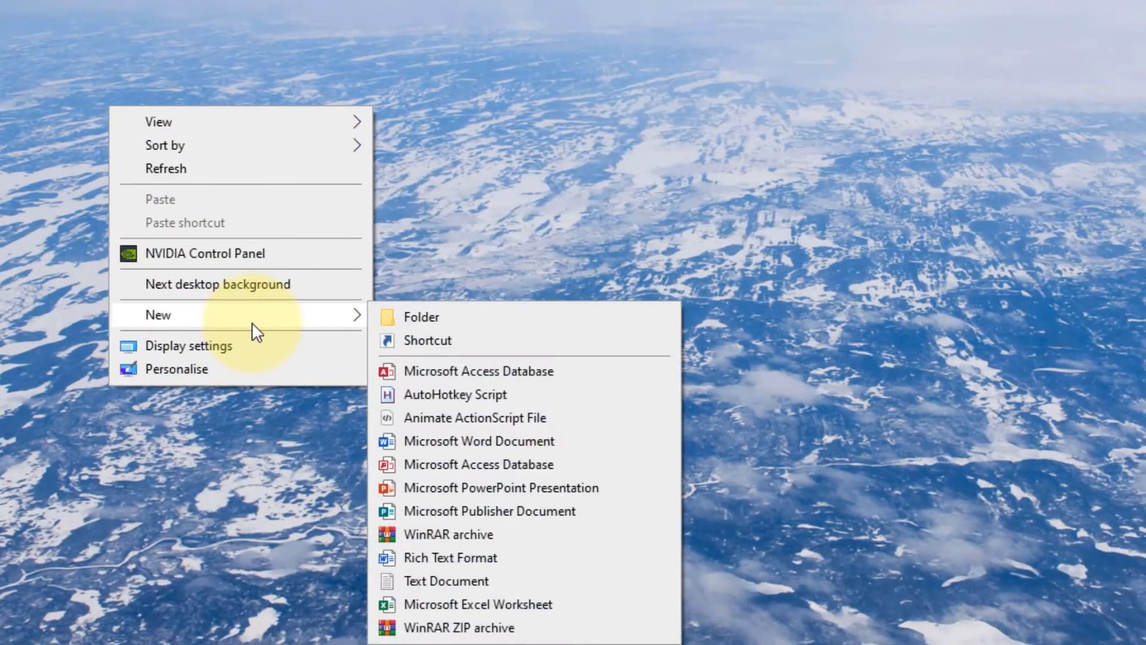
pyautogui.moveTo(475, 418)
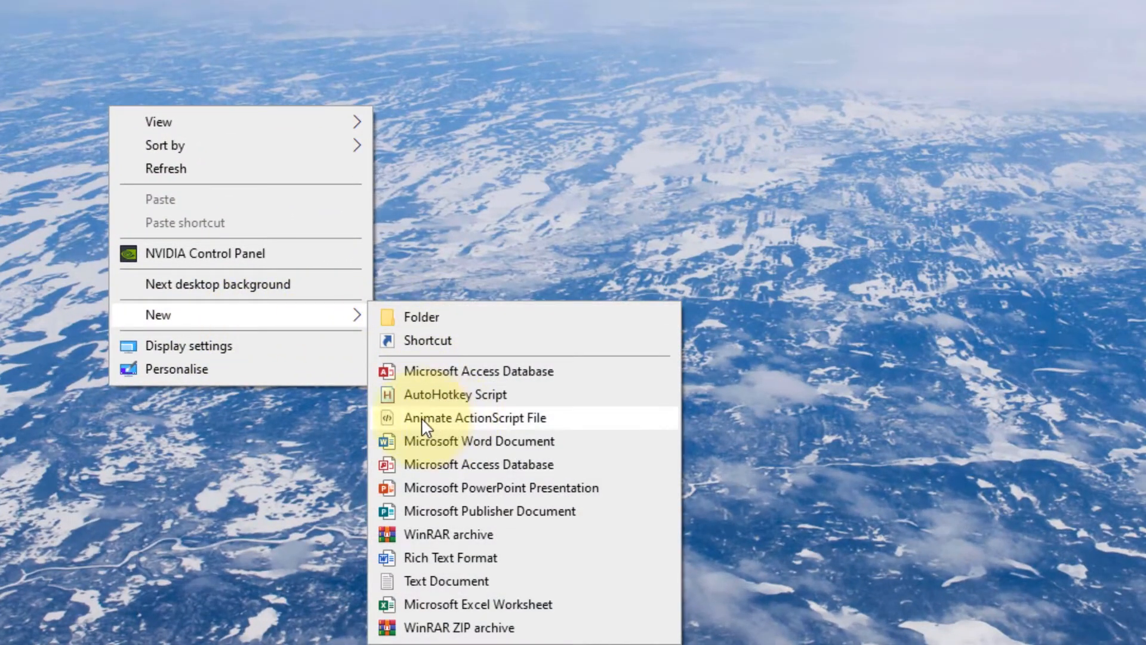
pyautogui.moveTo(439, 395)
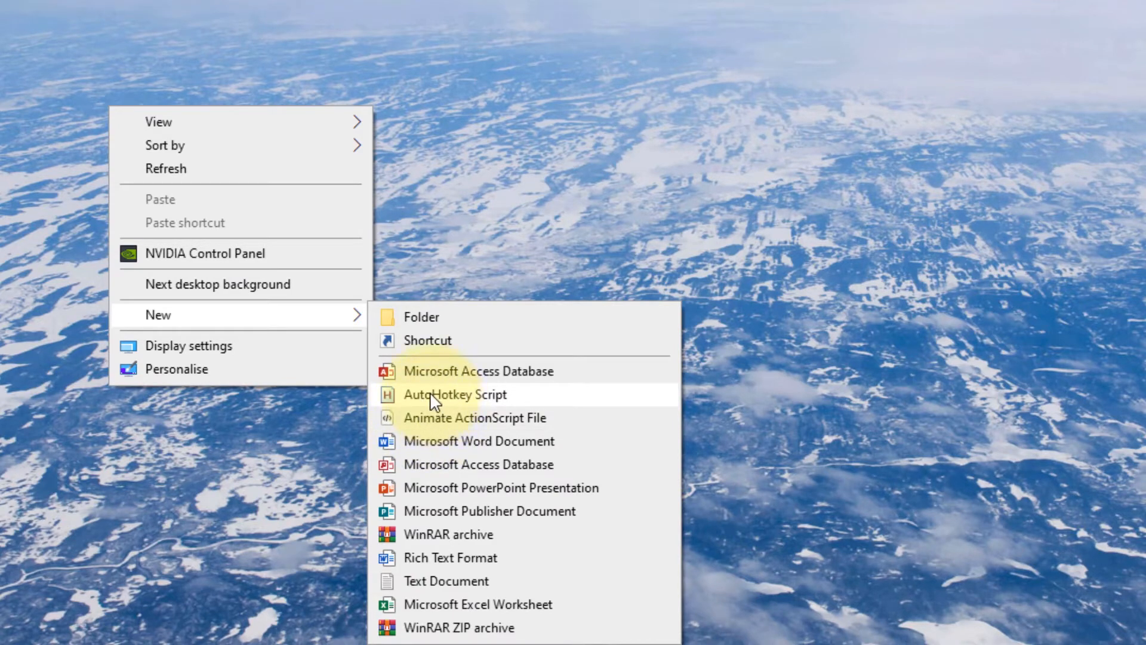
# Create a new AutoHotkey Script file on the desktop via the New menu.
pyautogui.click(455, 394)
pyautogui.write('Bhupinder')
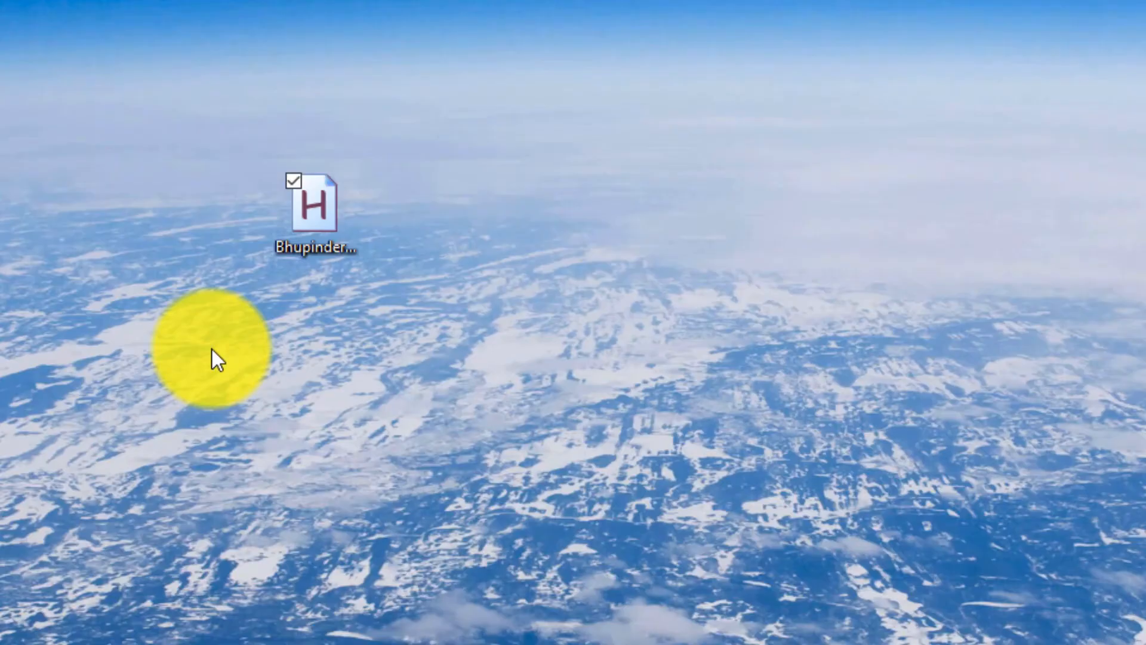
pyautogui.moveTo(556, 286)
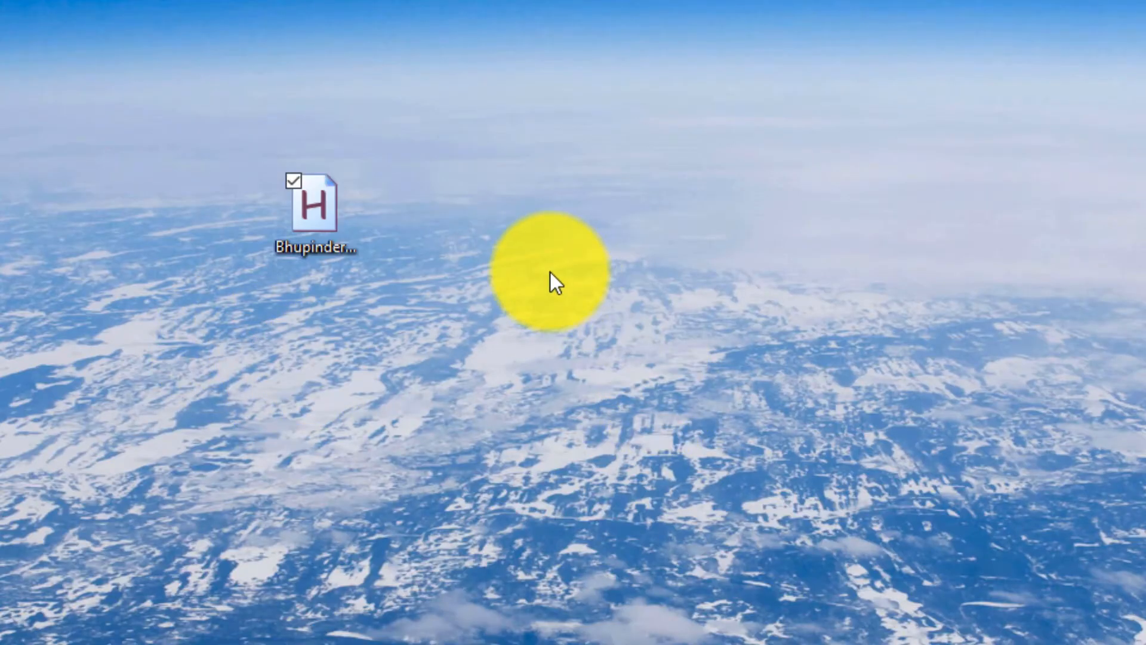
# Choose Edit Script on the desktop script file so it opens in Notepad.
pyautogui.rightClick(313, 208)
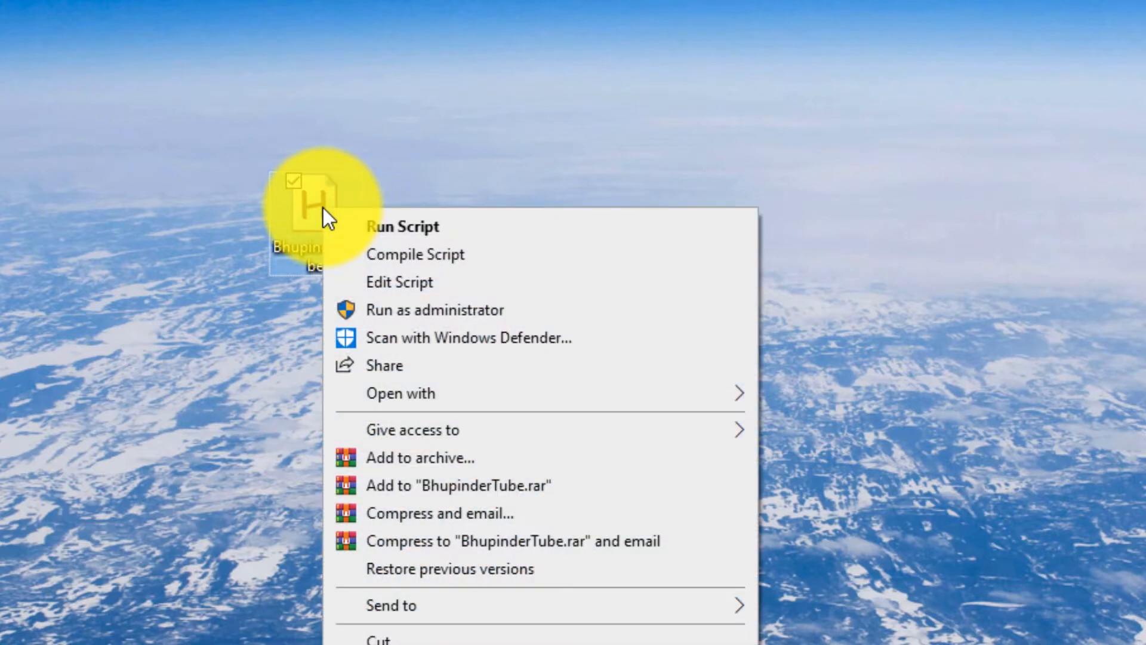
pyautogui.moveTo(409, 292)
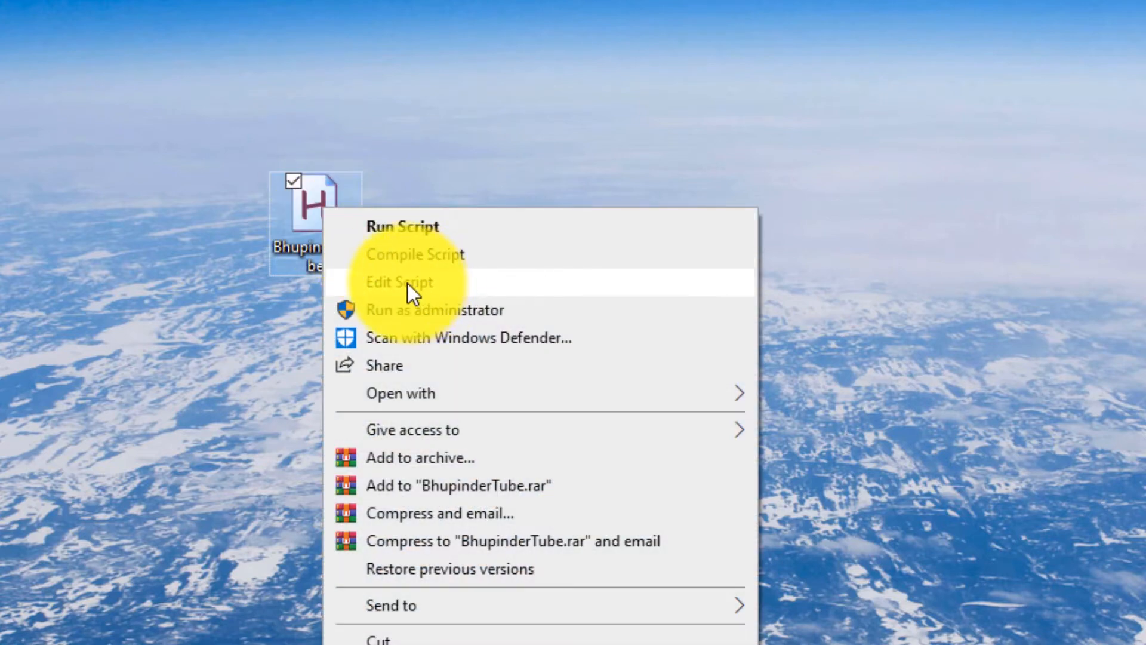
pyautogui.click(399, 282)
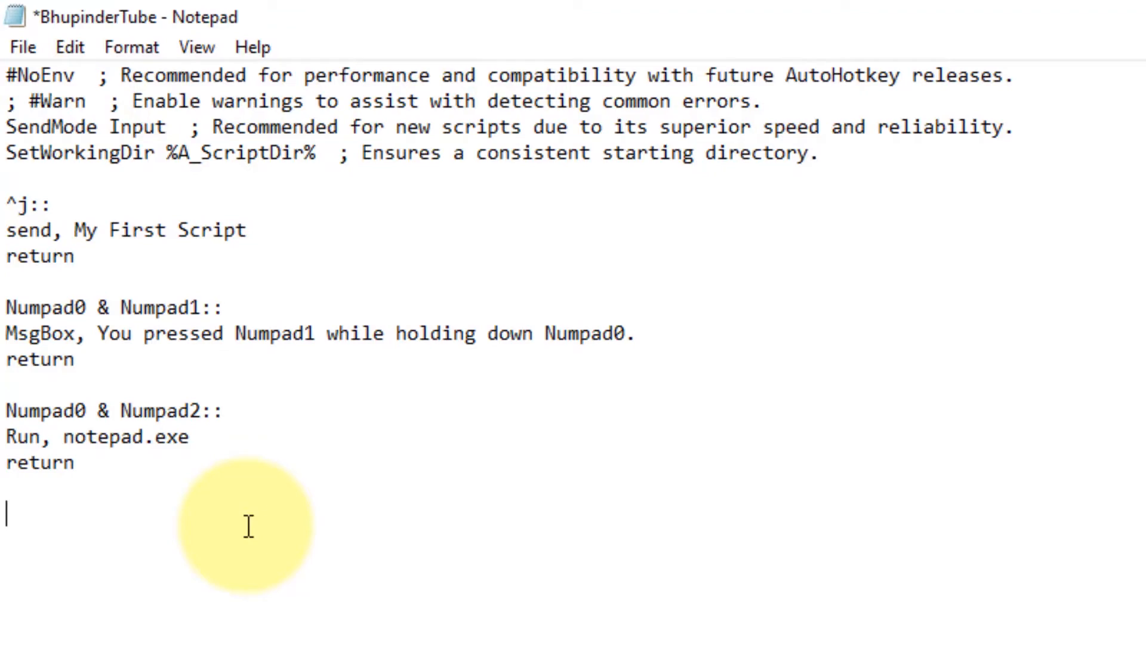
# Add the comment ';F10 as \' and the hotkey line 'F10::\' remapping F10 to backslash.
pyautogui.write(';')
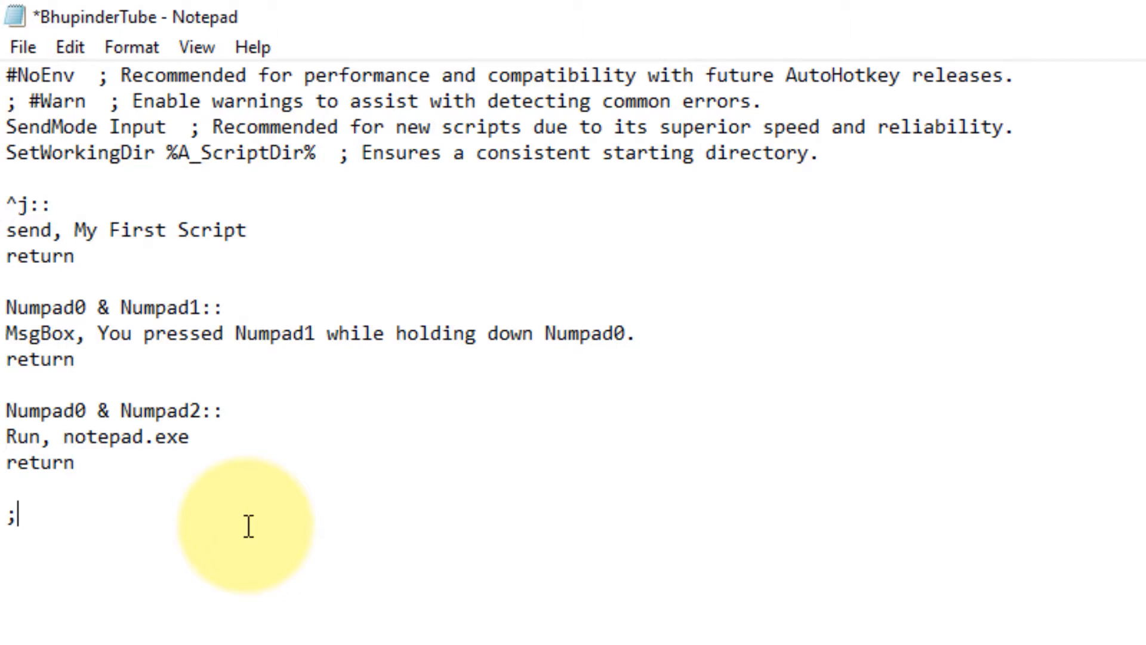
pyautogui.write('F10 as')
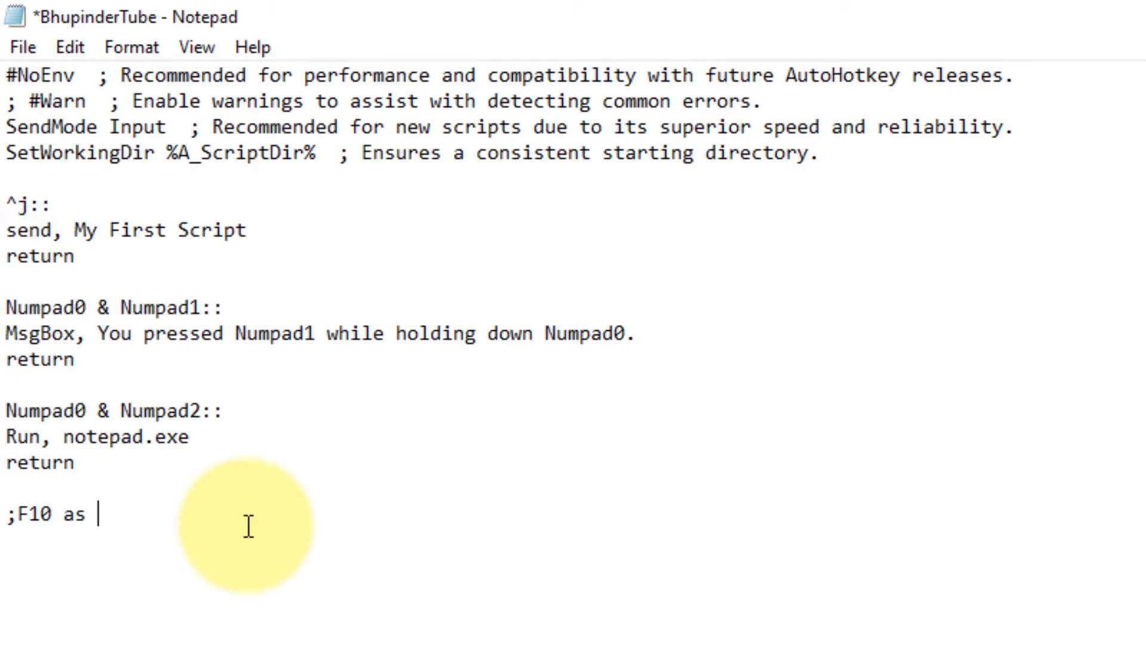
pyautogui.write('\\')
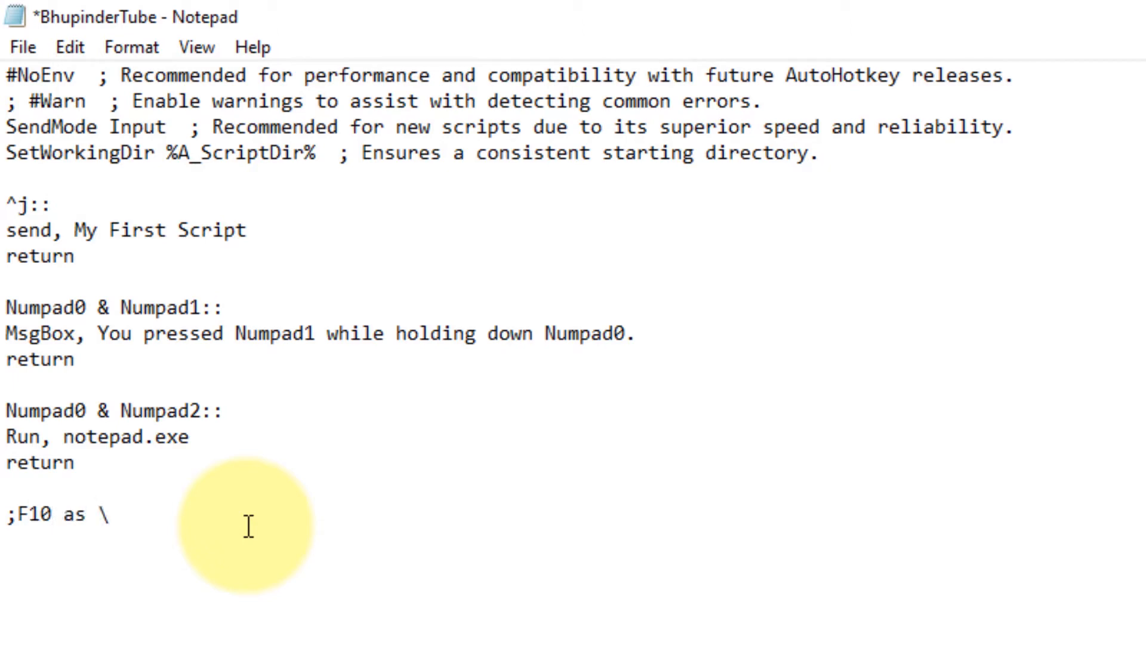
pyautogui.press('Enter')
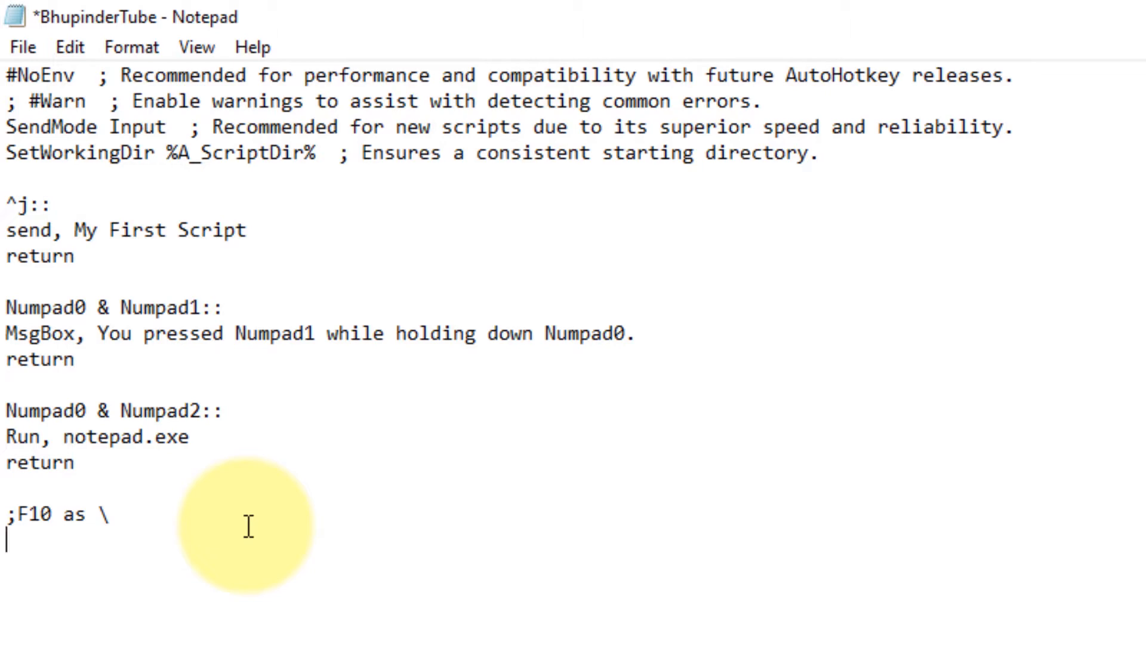
pyautogui.write('F1')
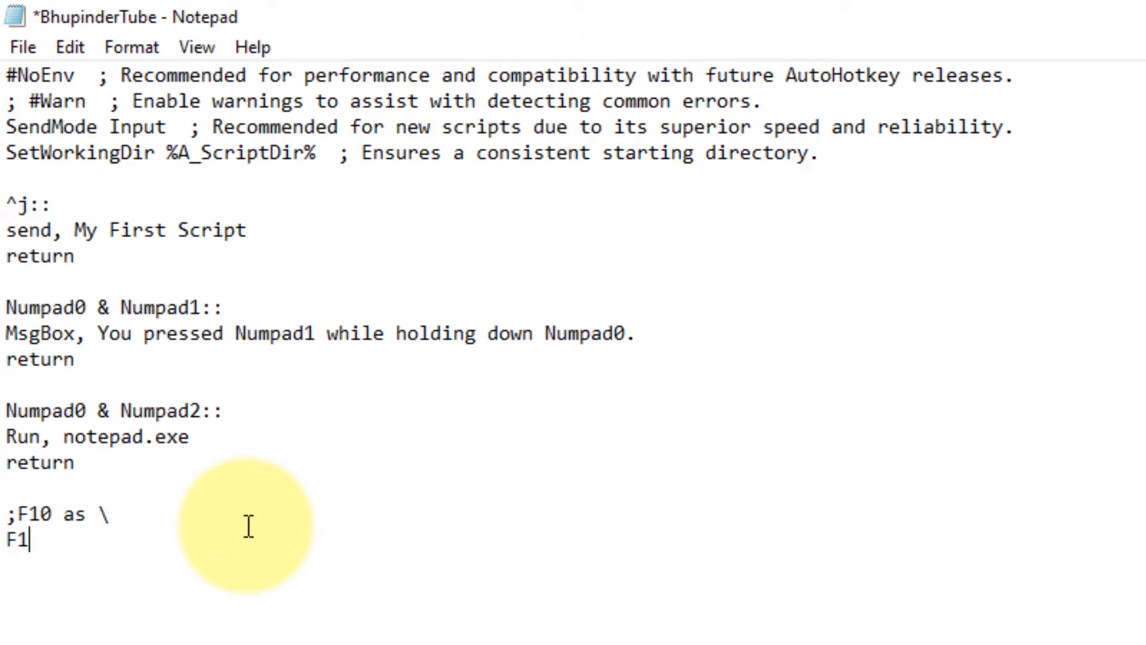
pyautogui.write('0::')
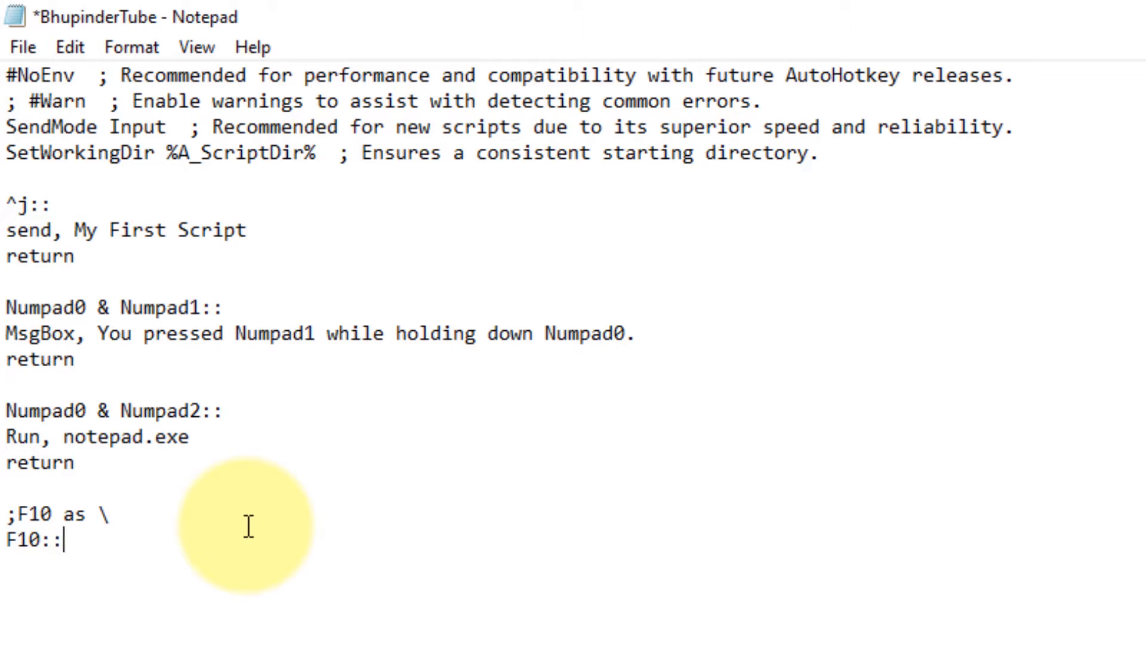
pyautogui.write('\\')
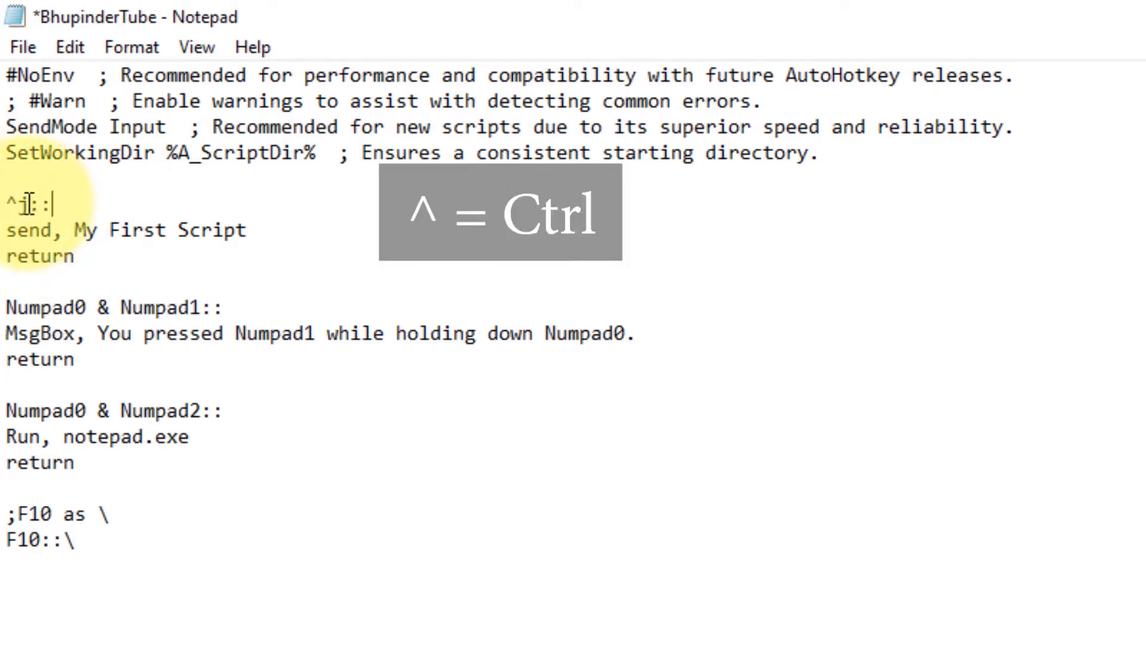
# Append ' - you're free to type anything' to the 'My First Script' send text.
pyautogui.write('j')
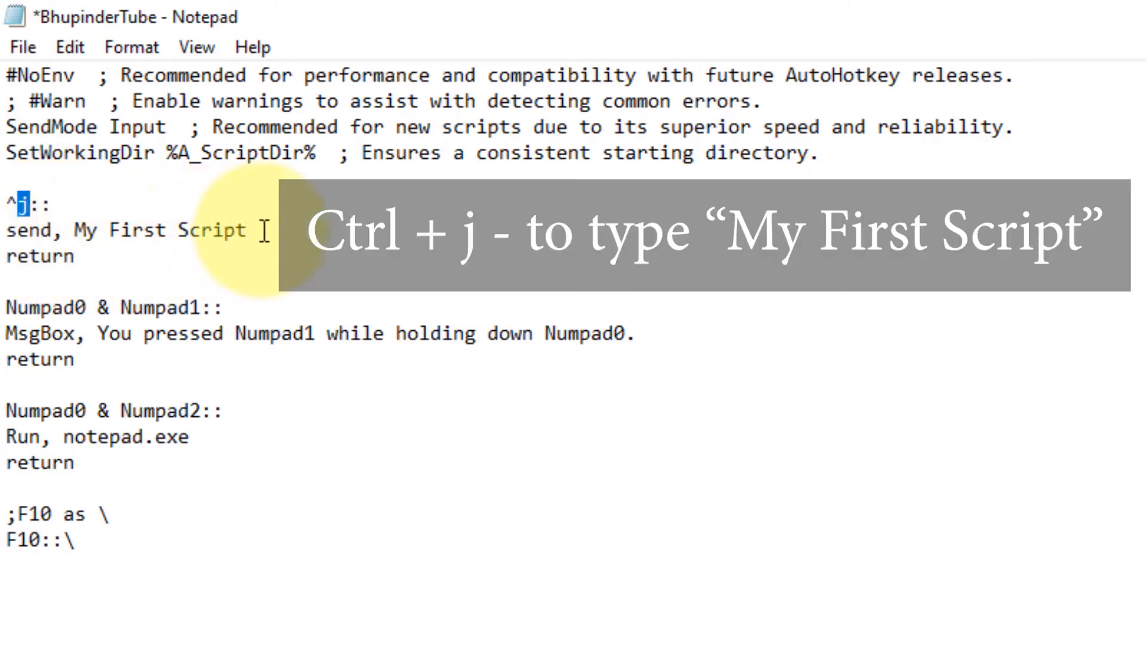
pyautogui.doubleClick(161, 229)
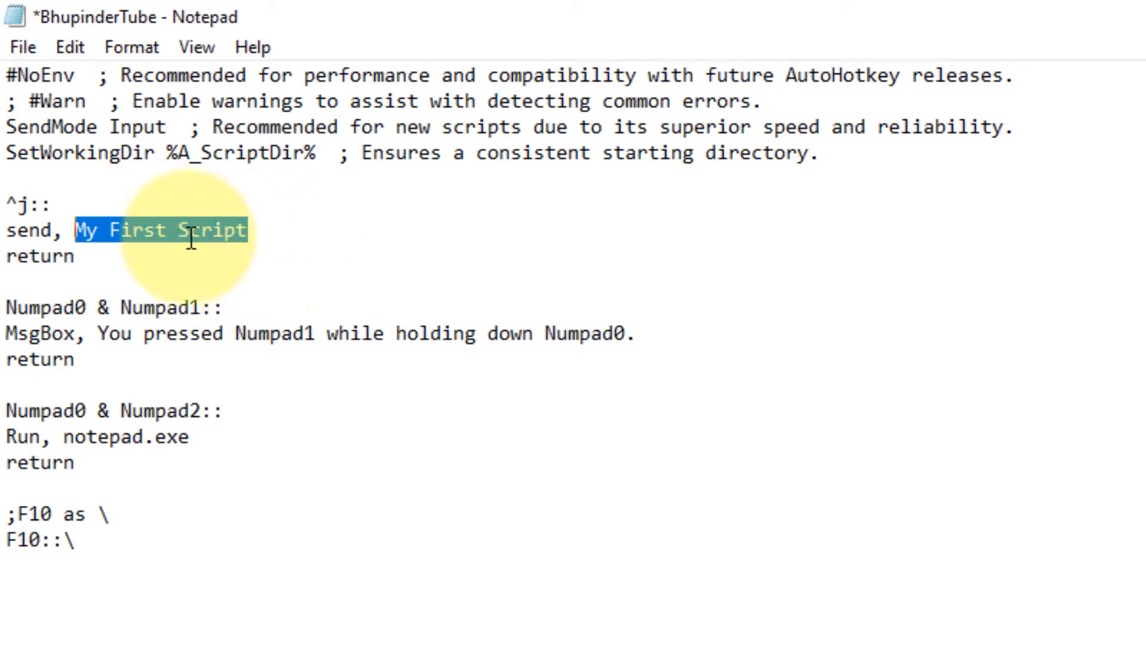
pyautogui.click(327, 242)
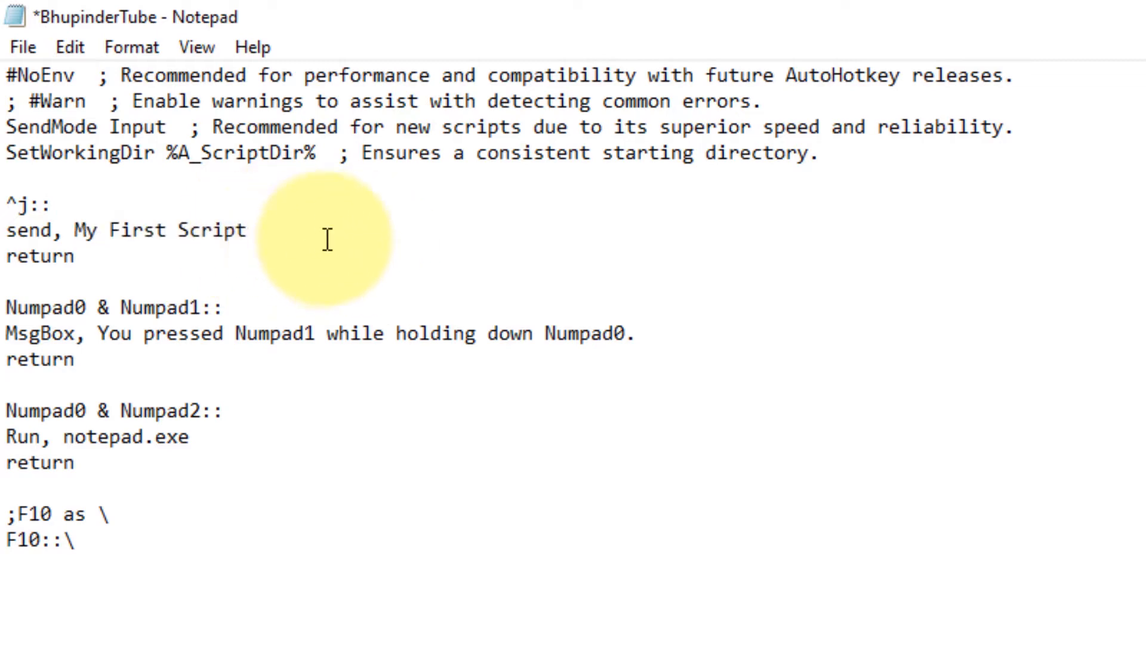
pyautogui.write('-')
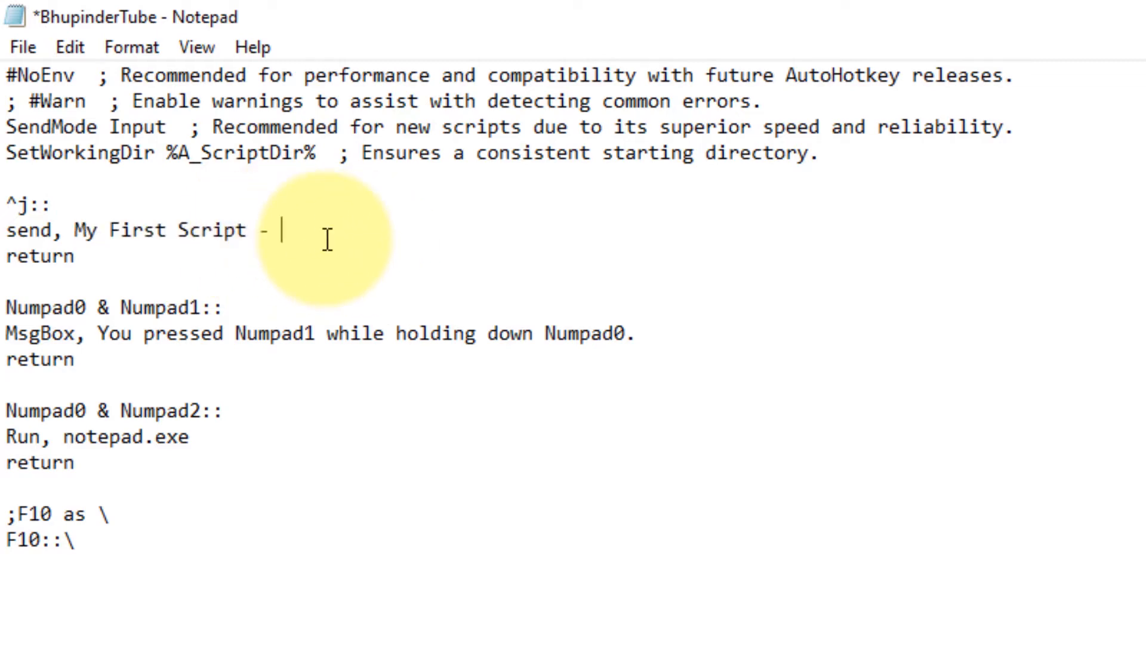
pyautogui.write("you're free")
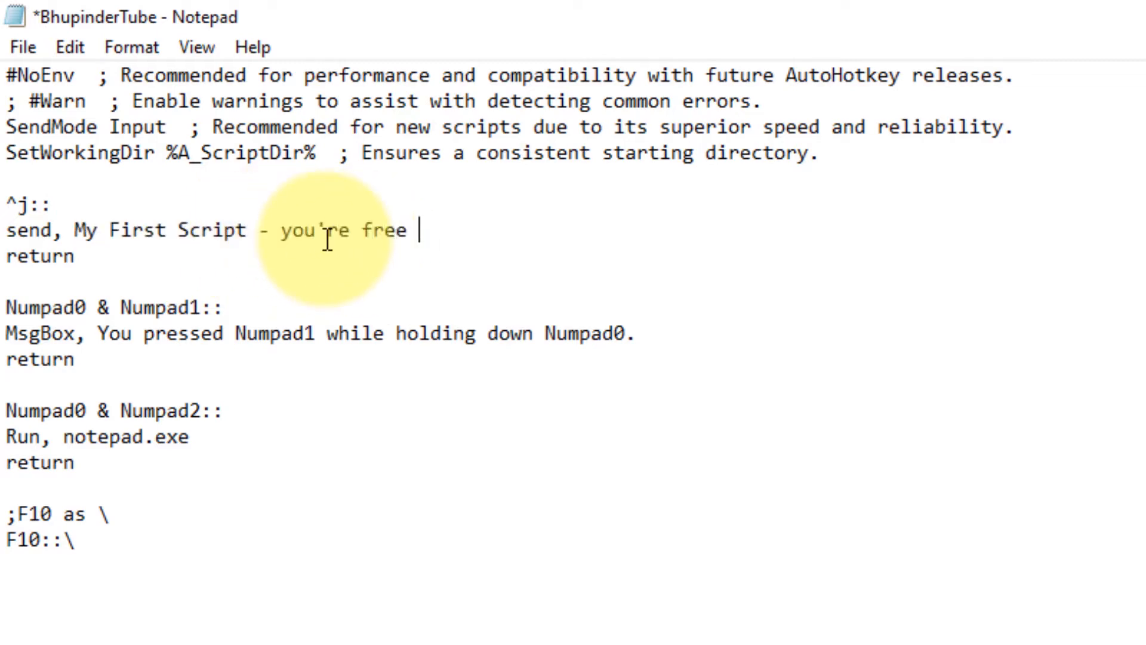
pyautogui.write('to type any')
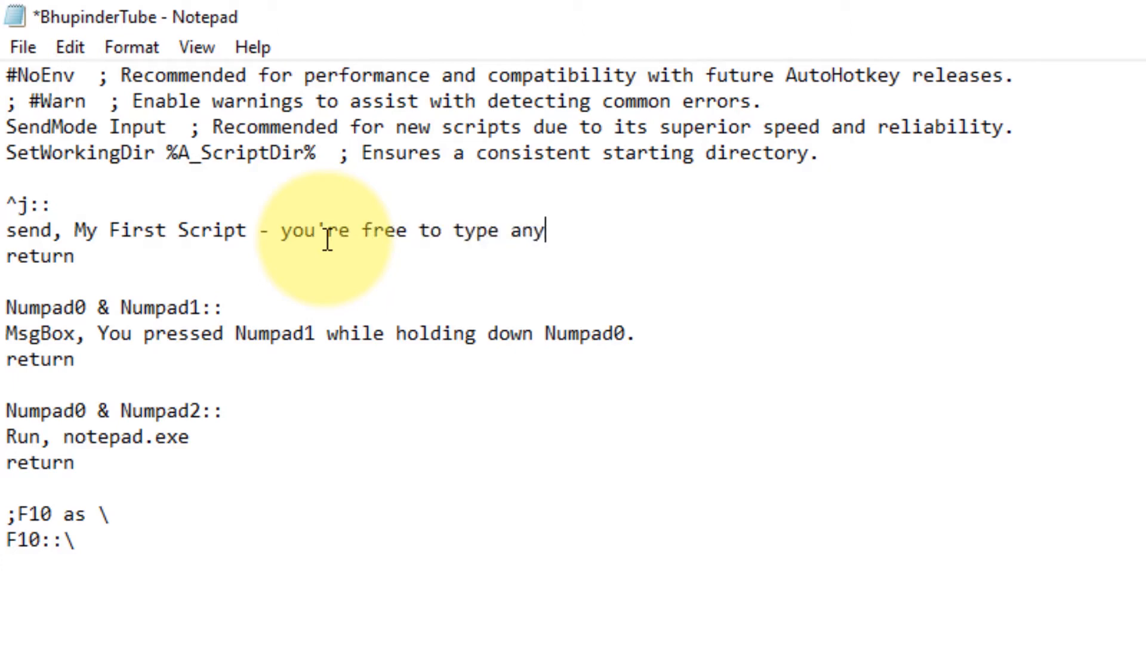
pyautogui.write('thing')
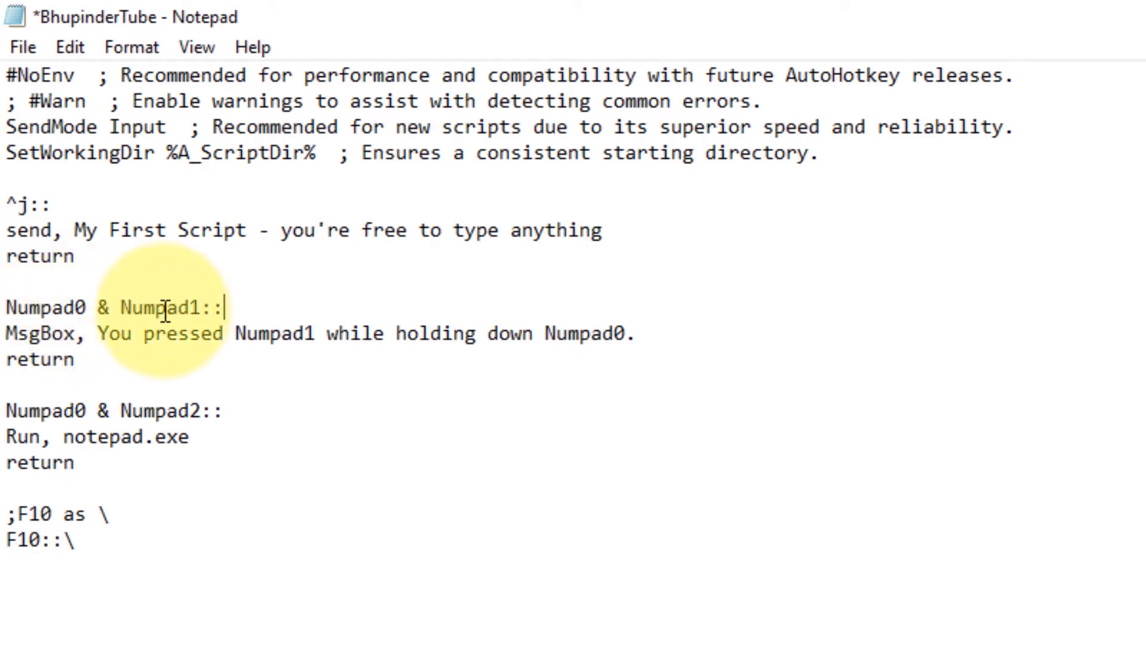
pyautogui.moveTo(146, 333)
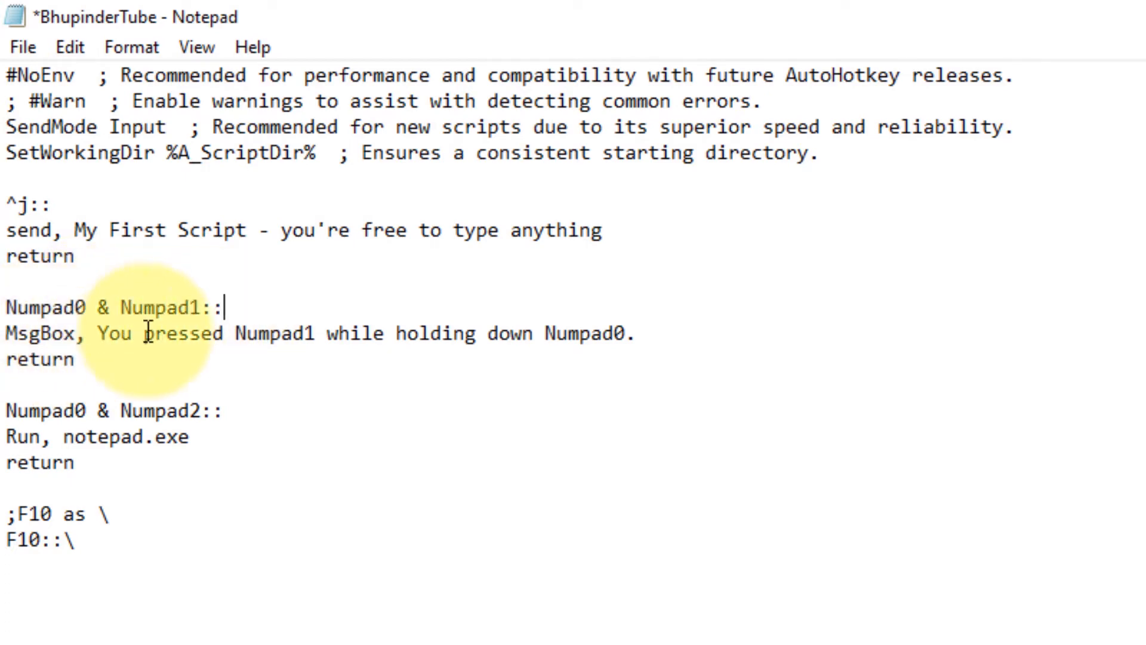
pyautogui.moveTo(344, 351)
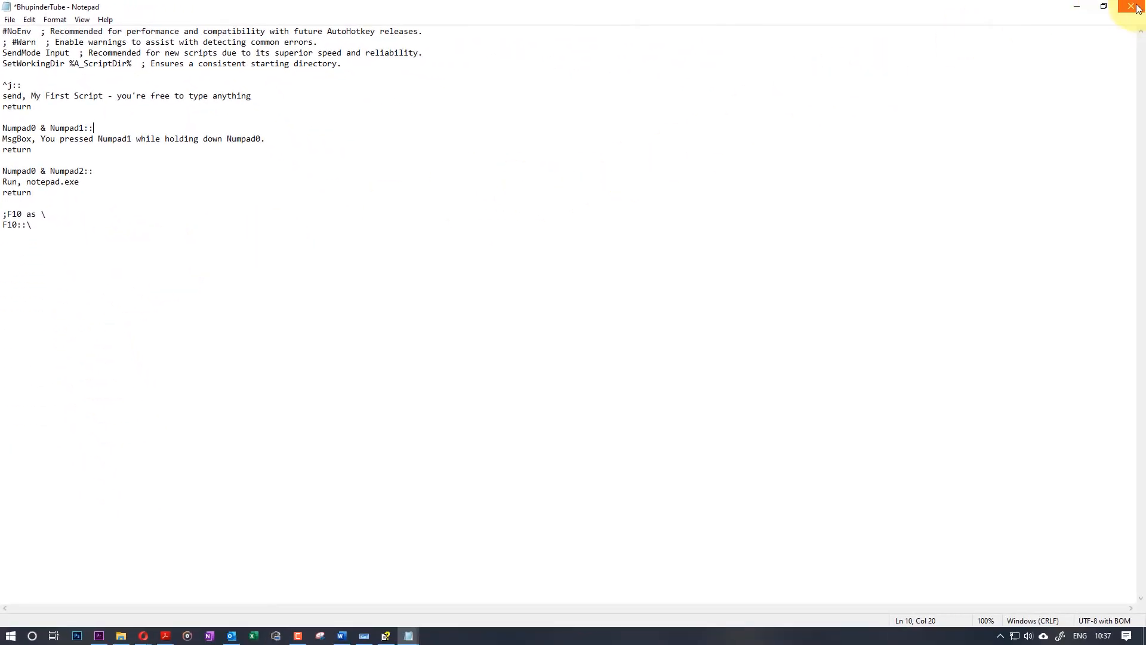
# Close Notepad and run BhupinderTube.ahk, confirming Yes to replace the older instance.
pyautogui.click(1136, 7)
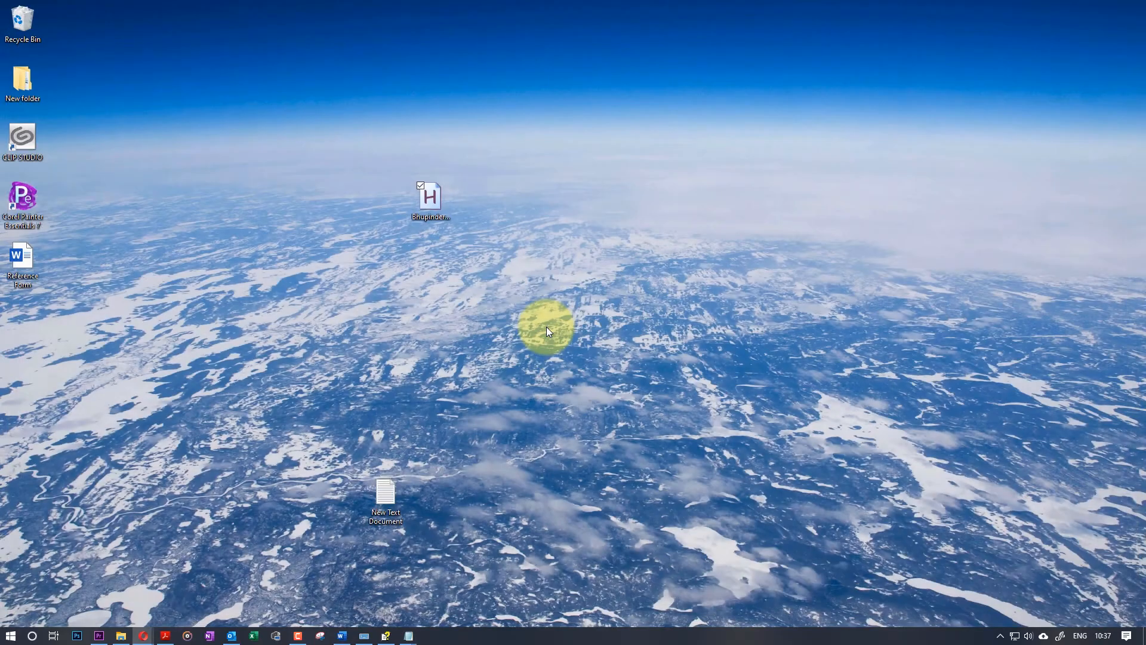
pyautogui.doubleClick(430, 197)
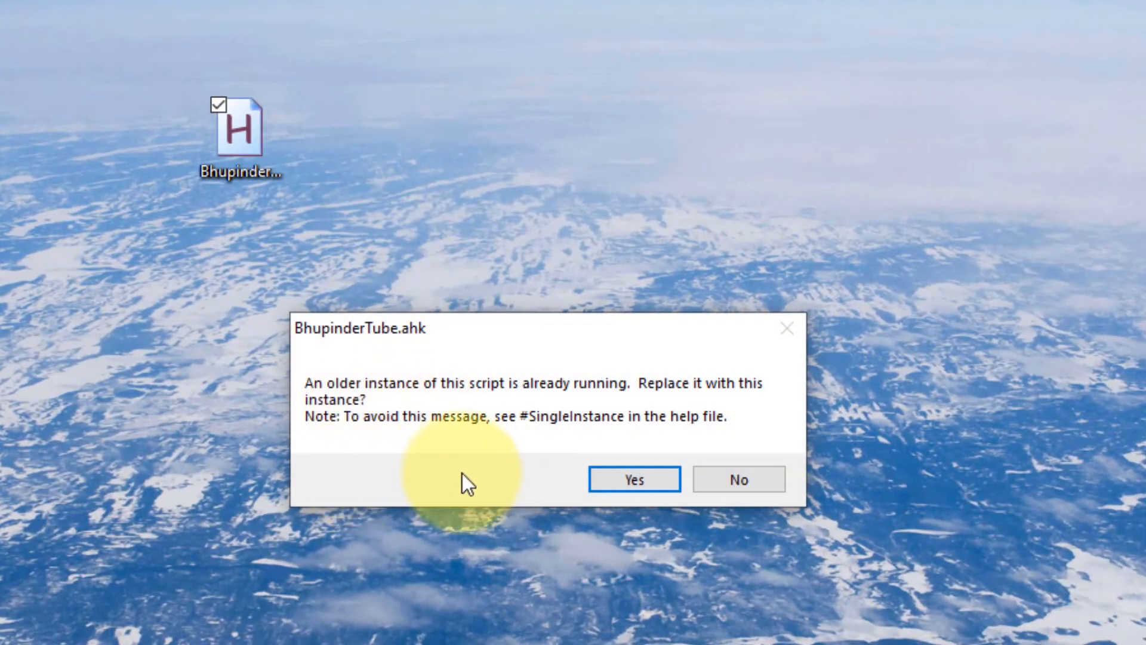
pyautogui.moveTo(713, 550)
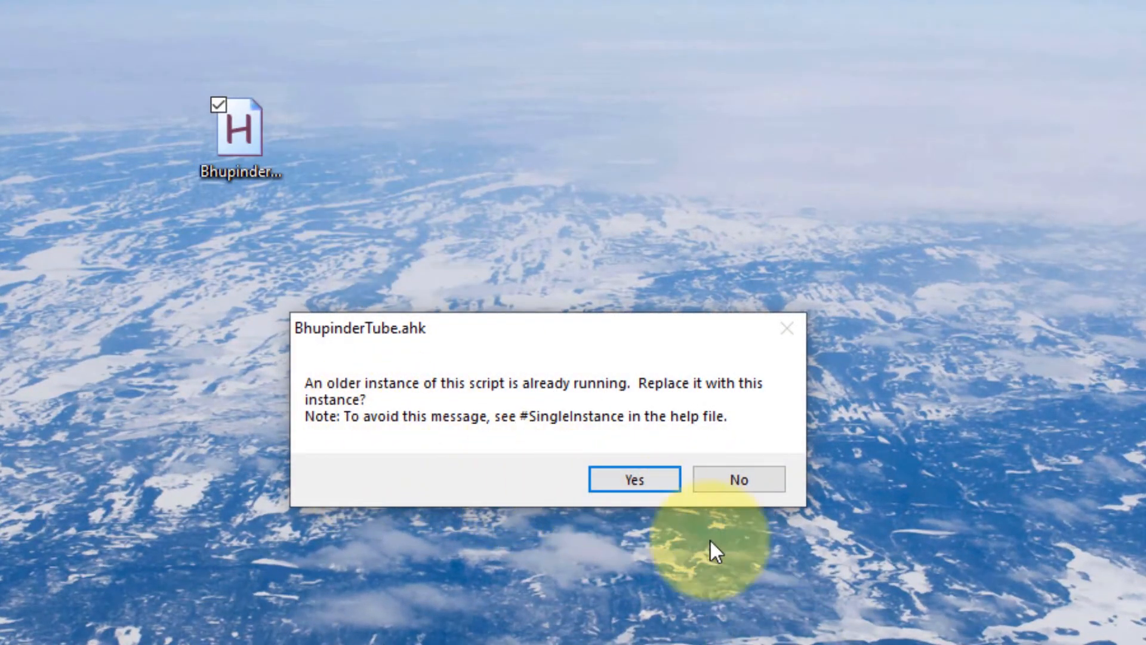
pyautogui.moveTo(476, 428)
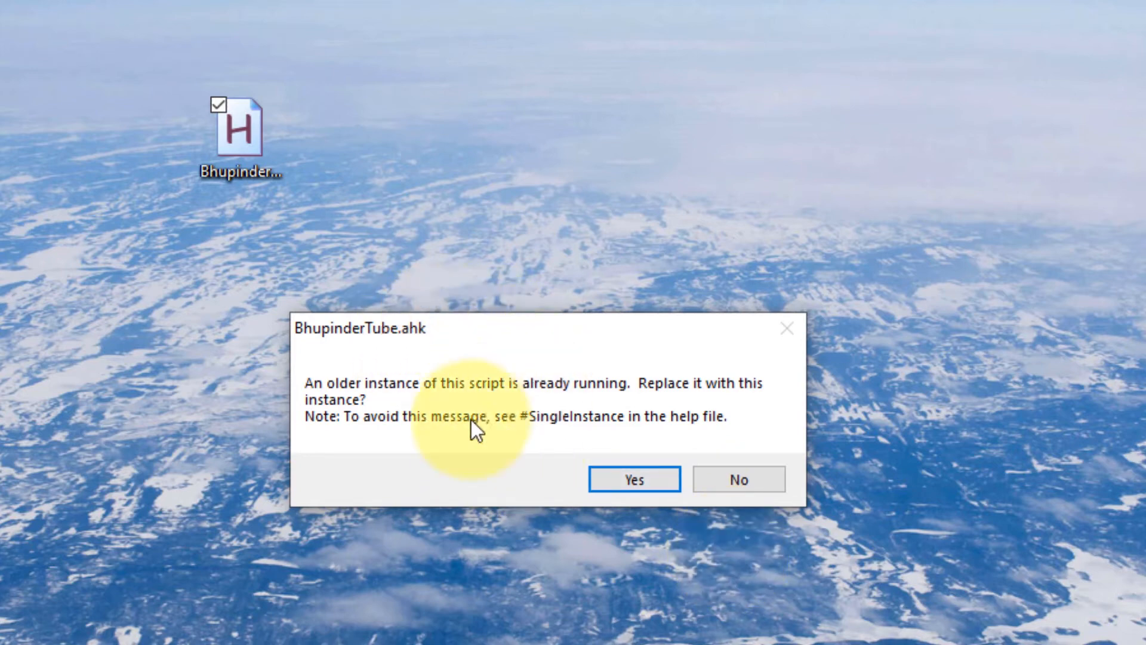
pyautogui.moveTo(398, 420)
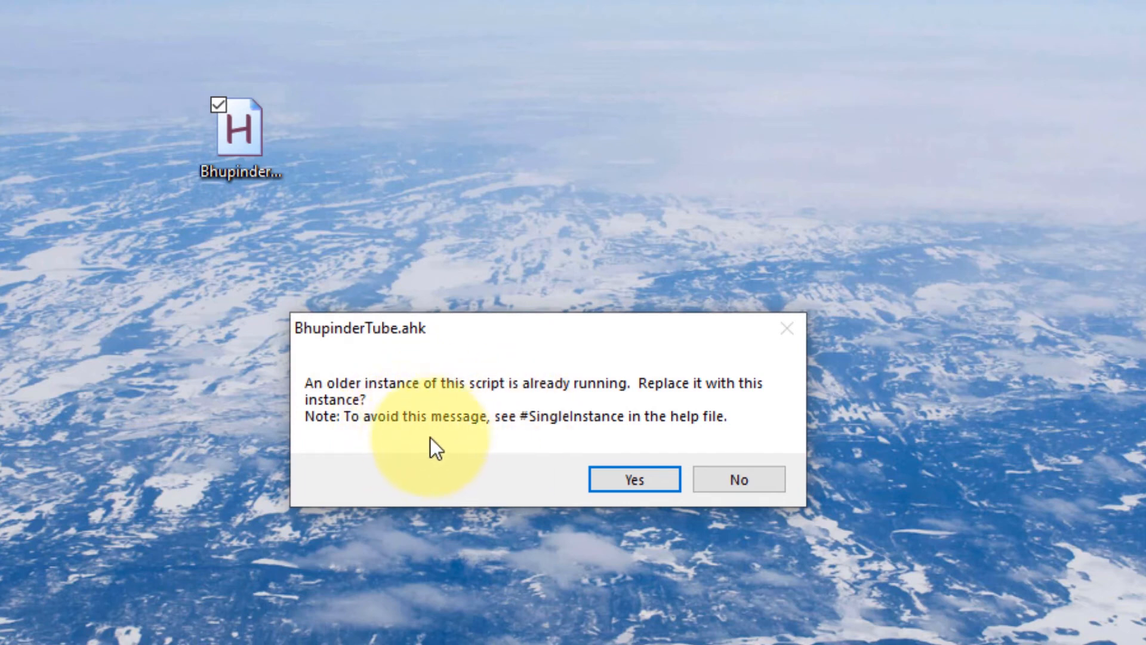
pyautogui.moveTo(365, 442)
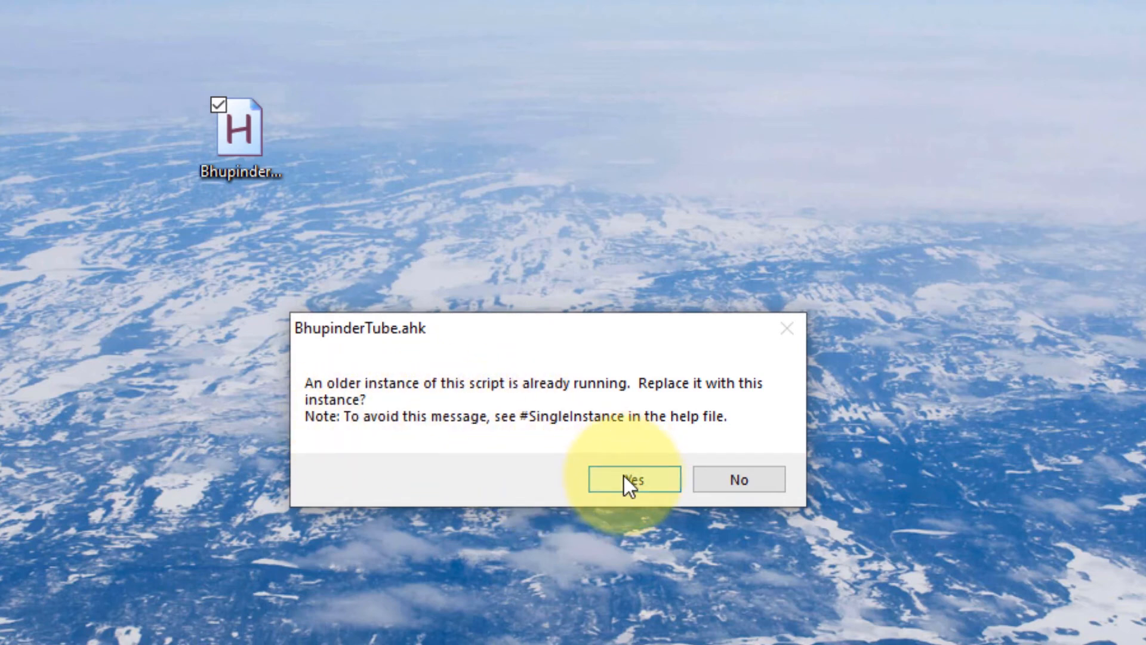
pyautogui.click(633, 479)
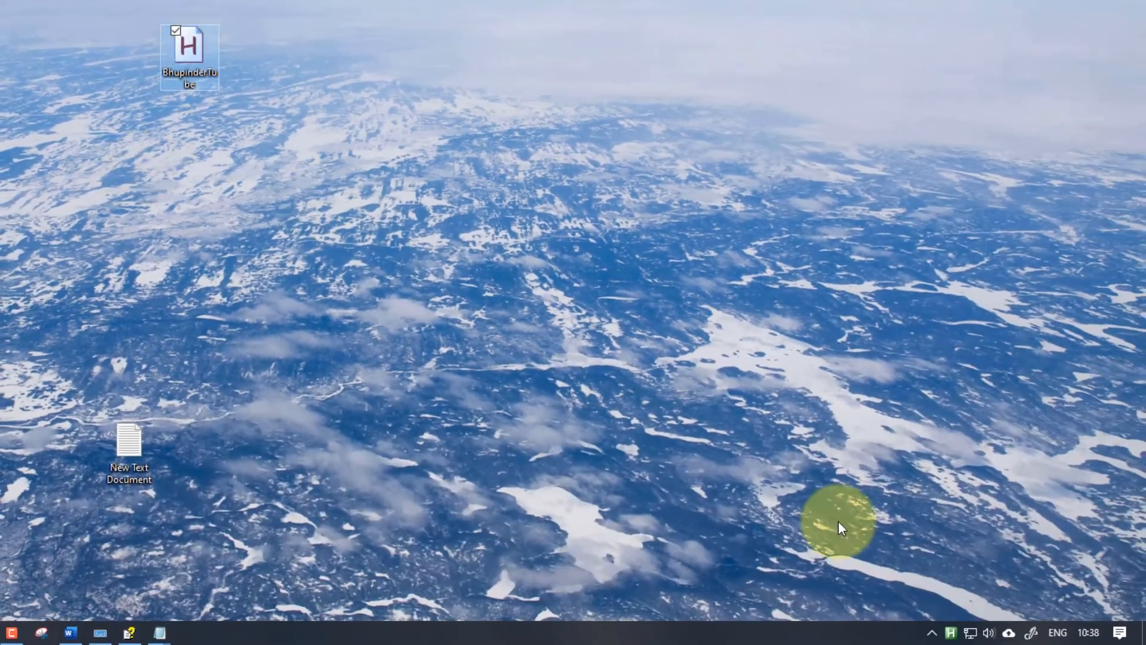
# Show the hidden tray icons to confirm AutoHotkey is running in the background.
pyautogui.click(952, 633)
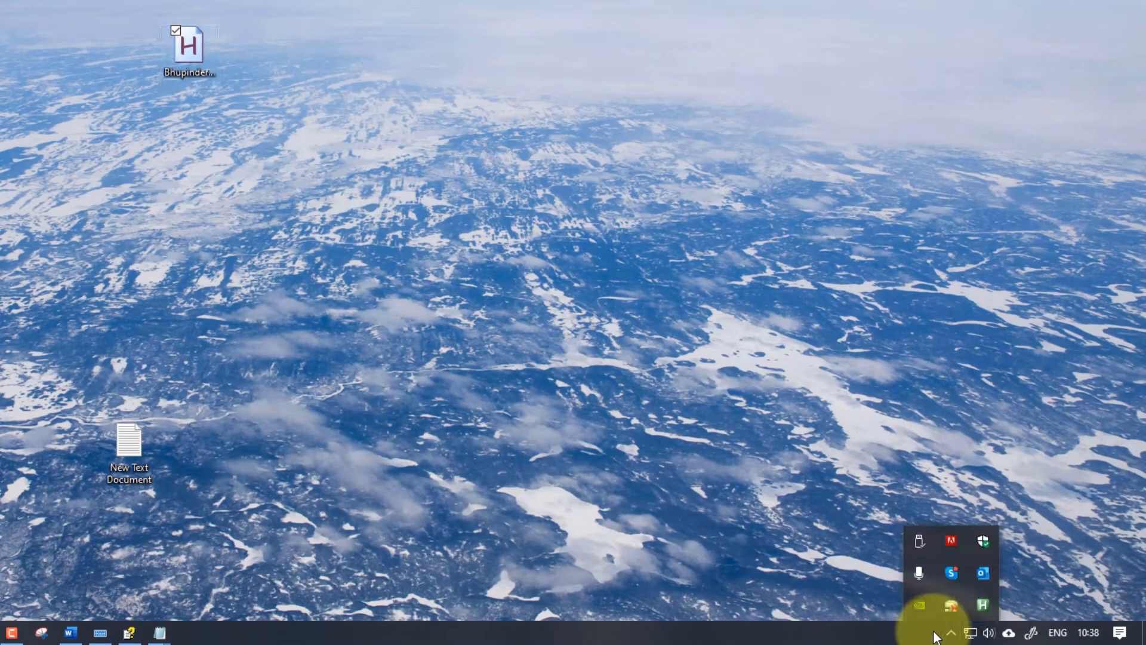
pyautogui.moveTo(982, 604)
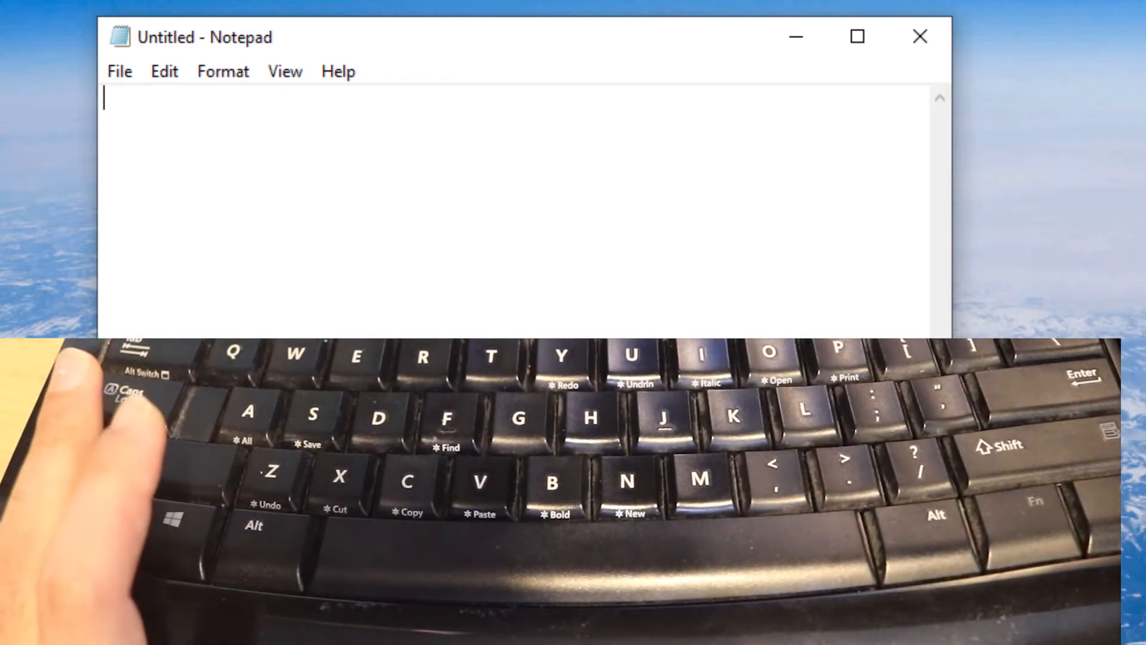
# Fire the Ctrl+J hotkey so 'My First Script - you're free to type anything' appears in Notepad.
pyautogui.write("My First Script - you're free to type anything")
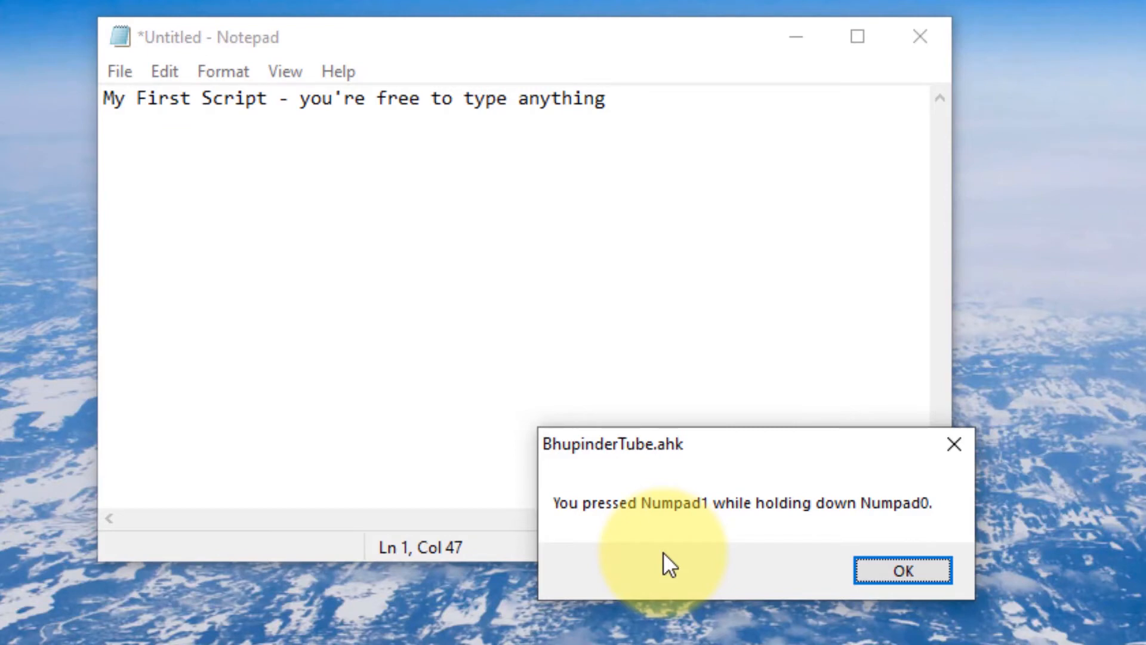
pyautogui.moveTo(663, 159)
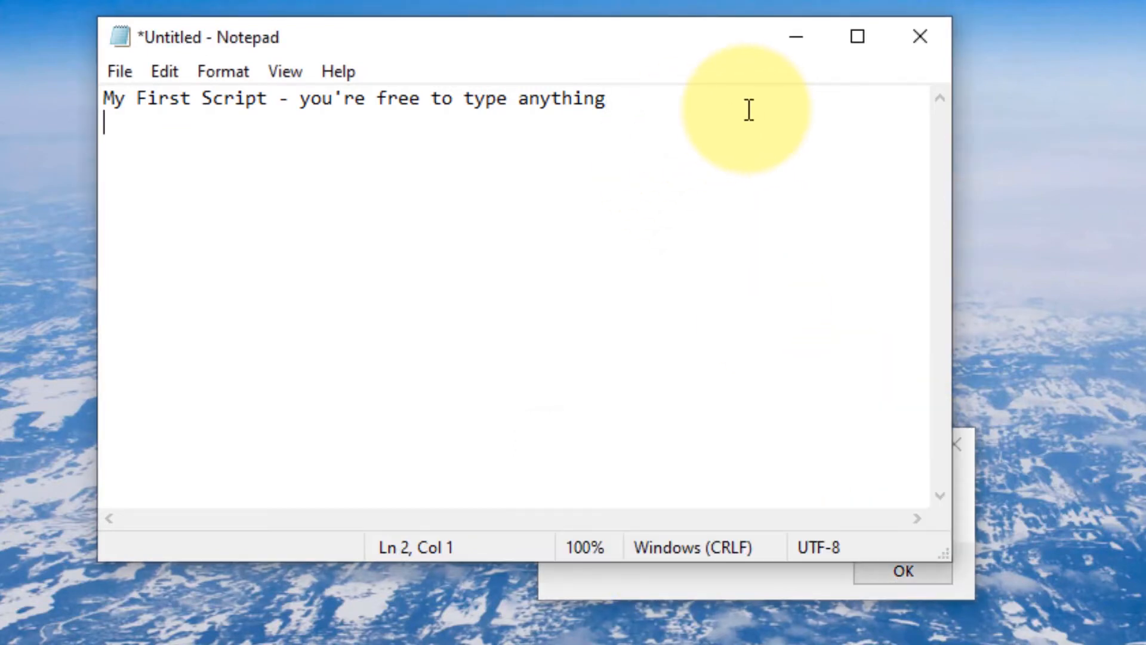
# On a new line enter '# ' and use F10 to produce a backslash after it.
pyautogui.press('Enter')
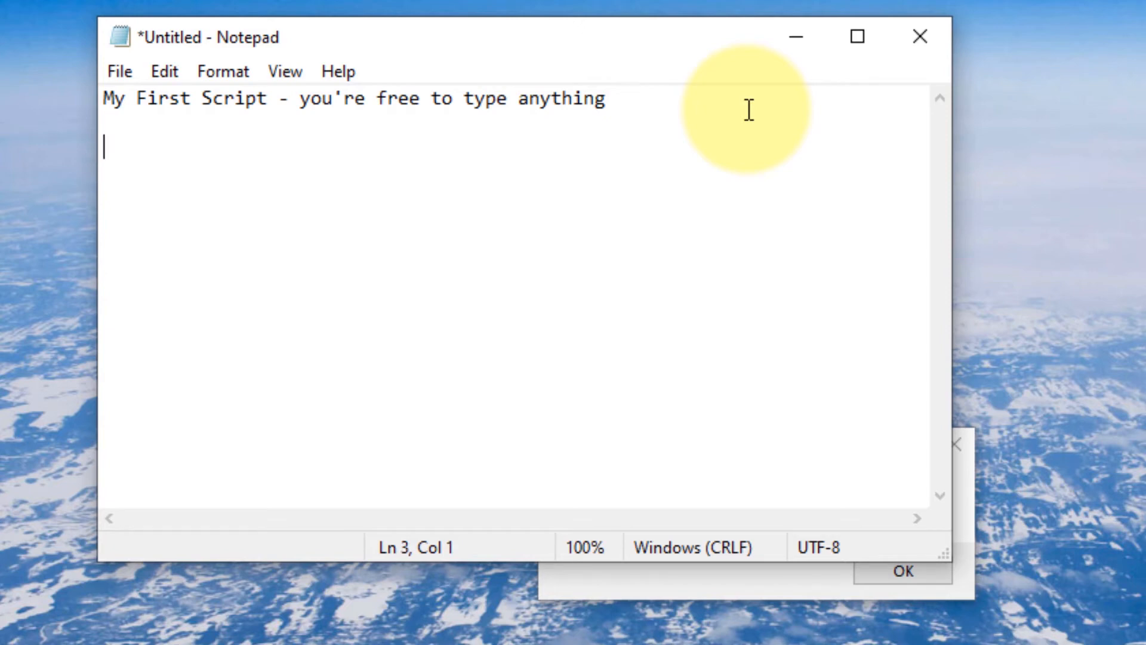
pyautogui.write('# \\')
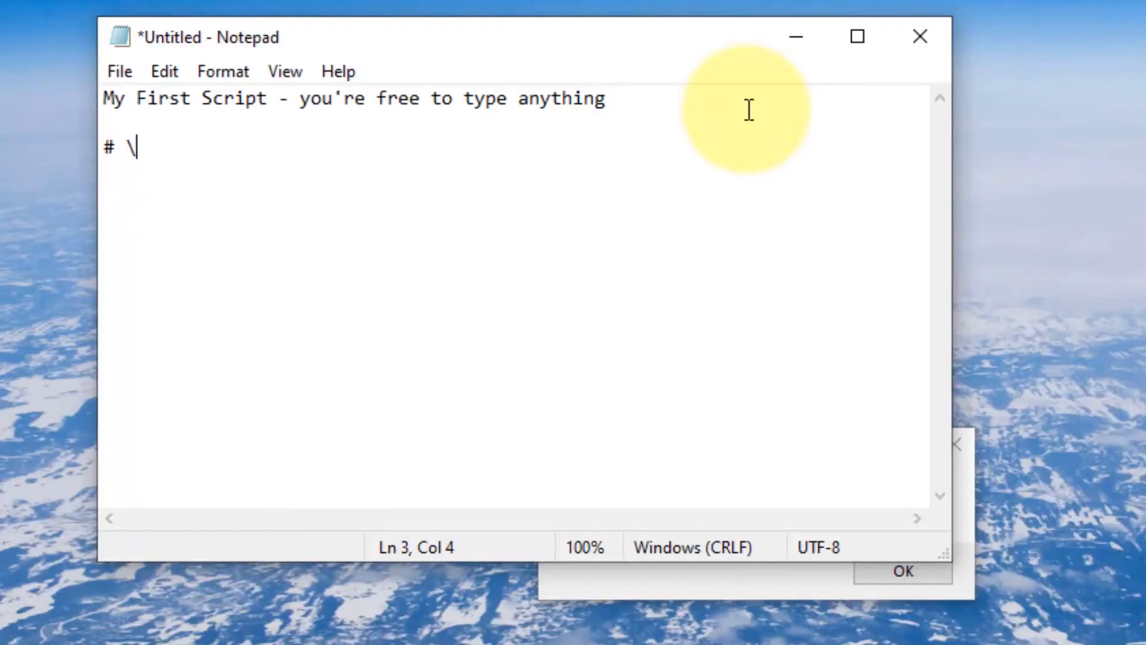
pyautogui.press('Enter')
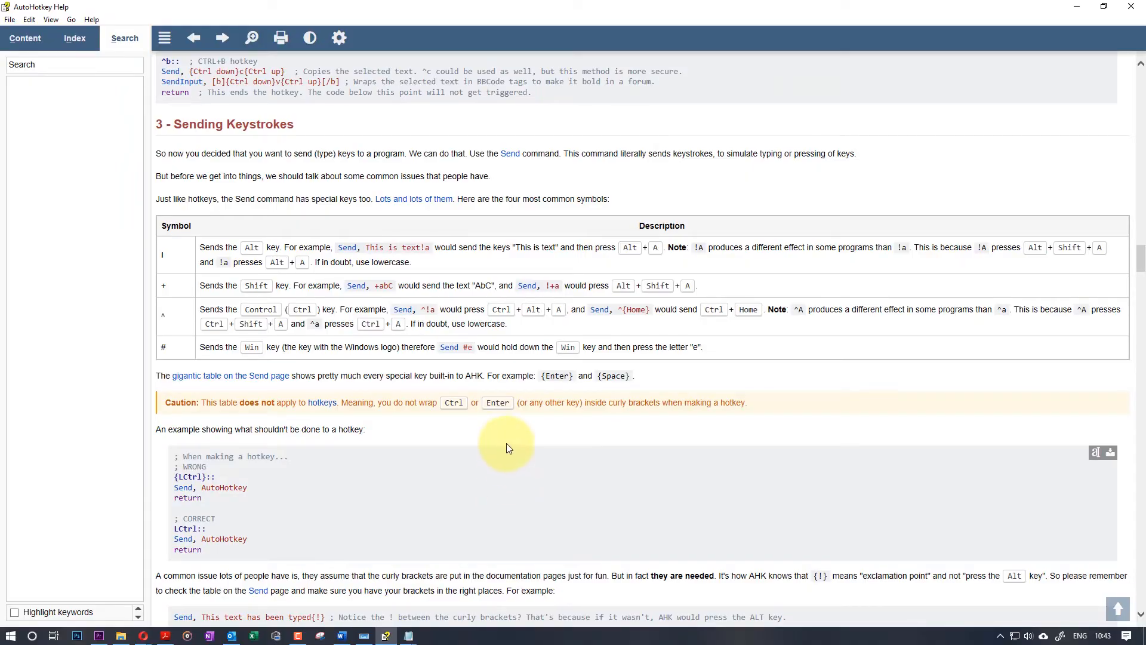
pyautogui.moveTo(455, 315)
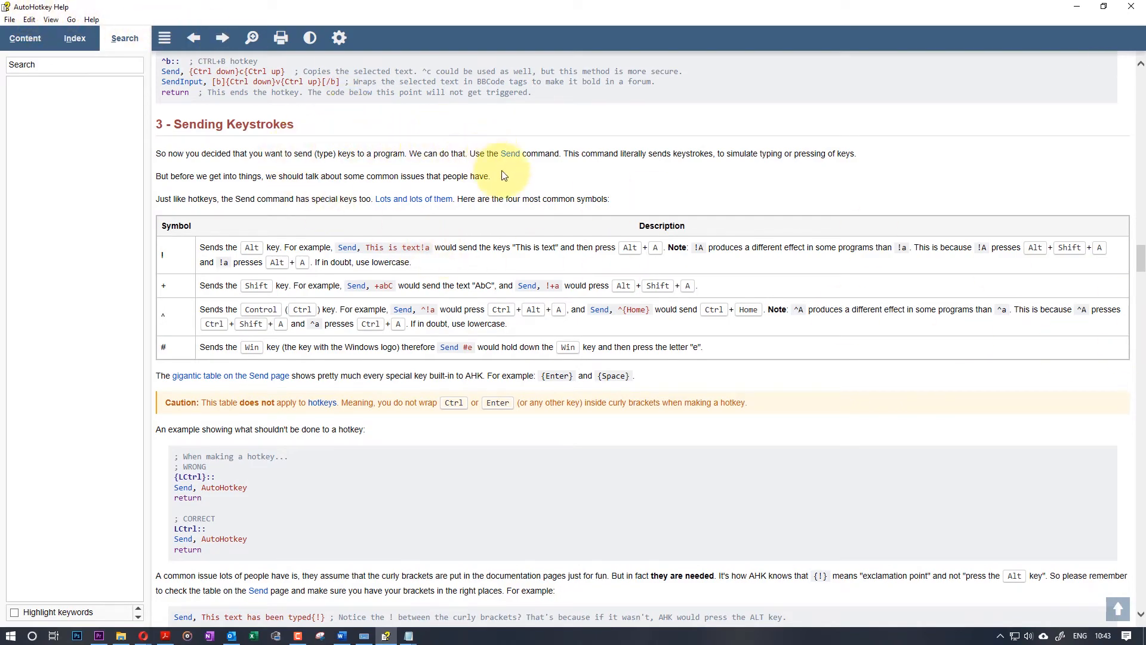
# Scroll AutoHotkey Help down to the 'Keys and their mysterious symbols' chart.
pyautogui.scroll(-3)
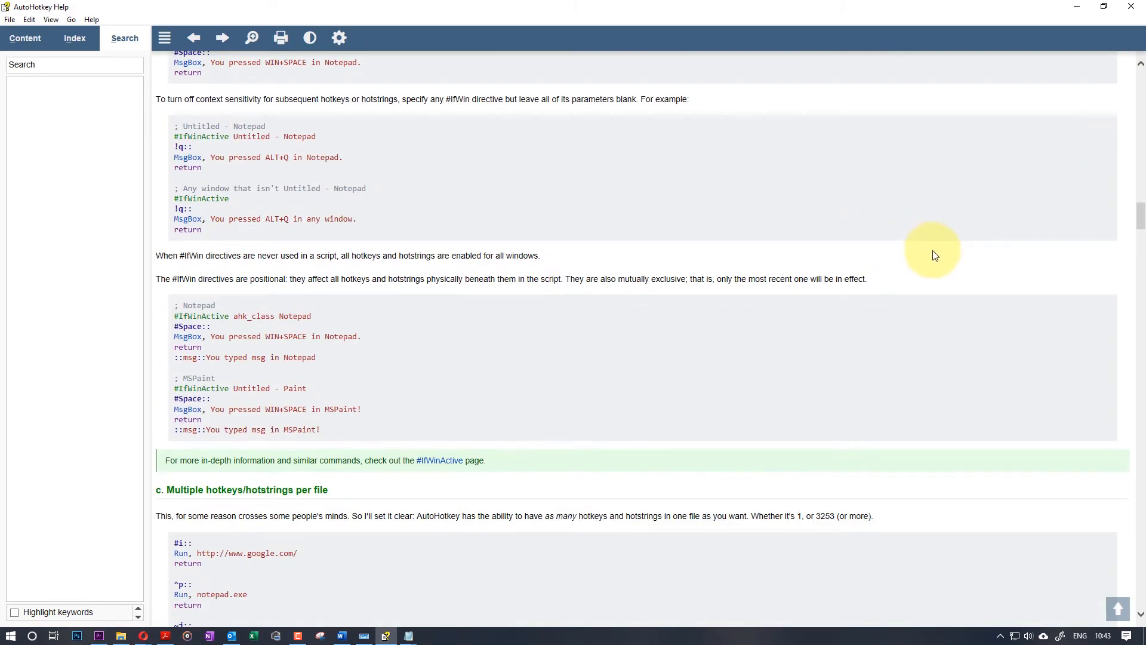
pyautogui.moveTo(1077, 242)
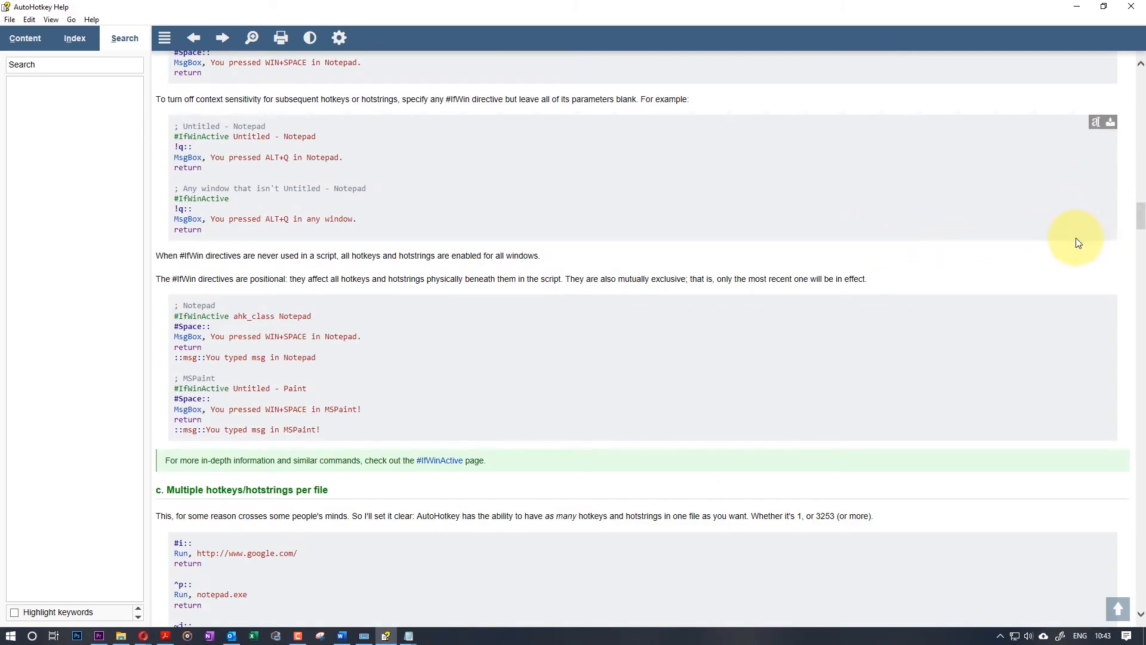
pyautogui.scroll(-3)
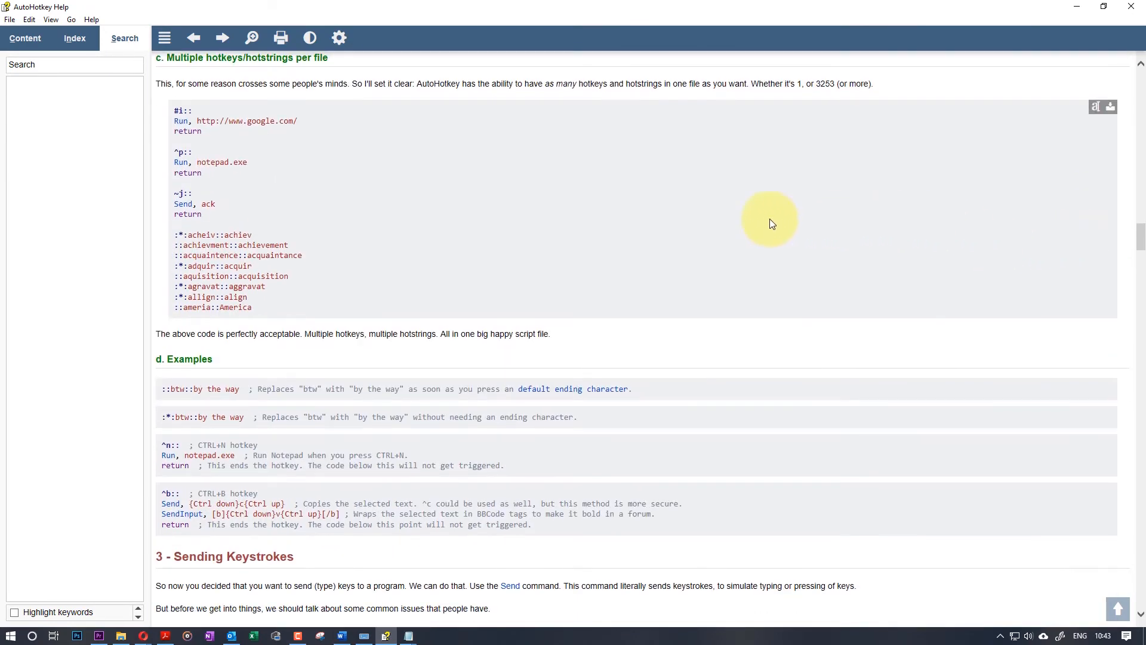
pyautogui.moveTo(181, 122)
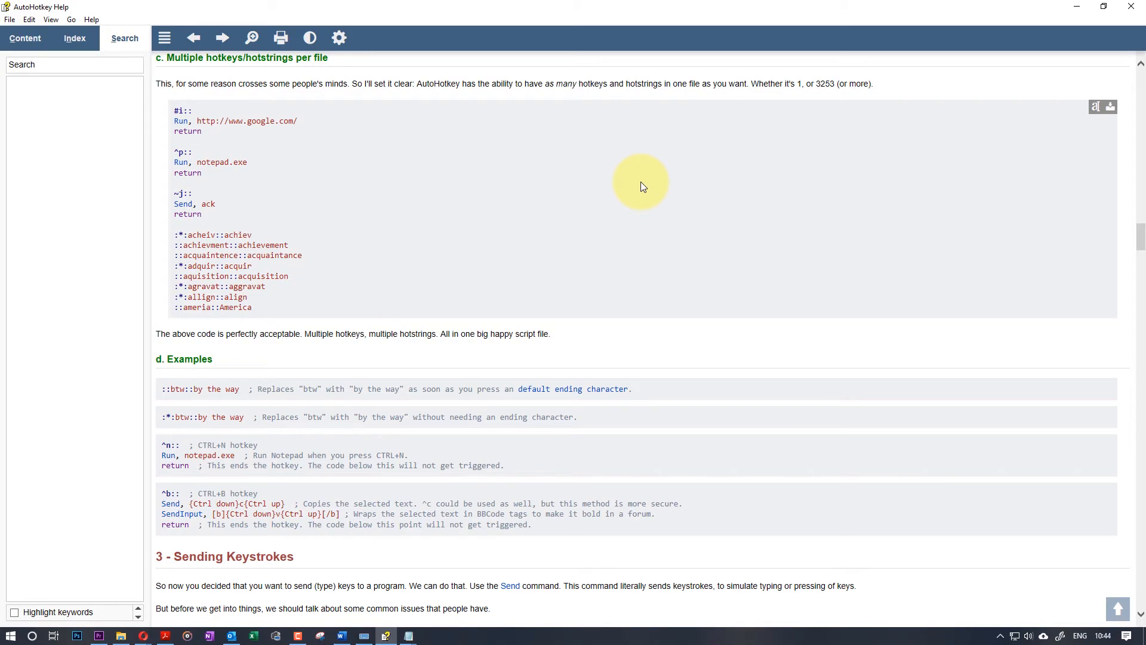
pyautogui.moveTo(671, 172)
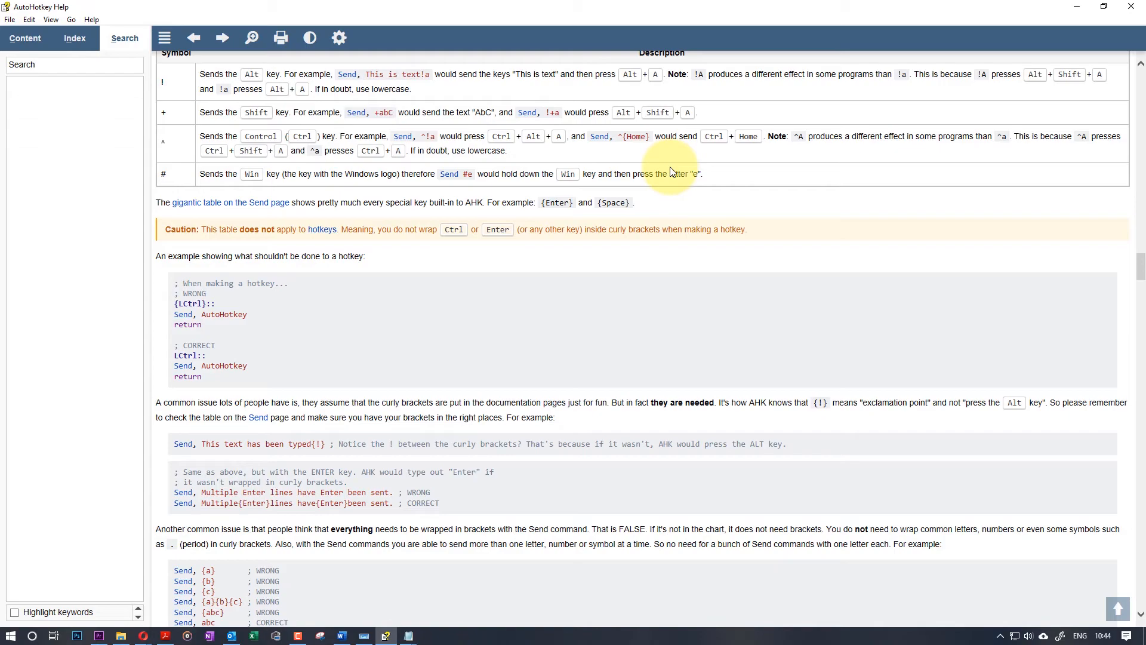
pyautogui.scroll(-3)
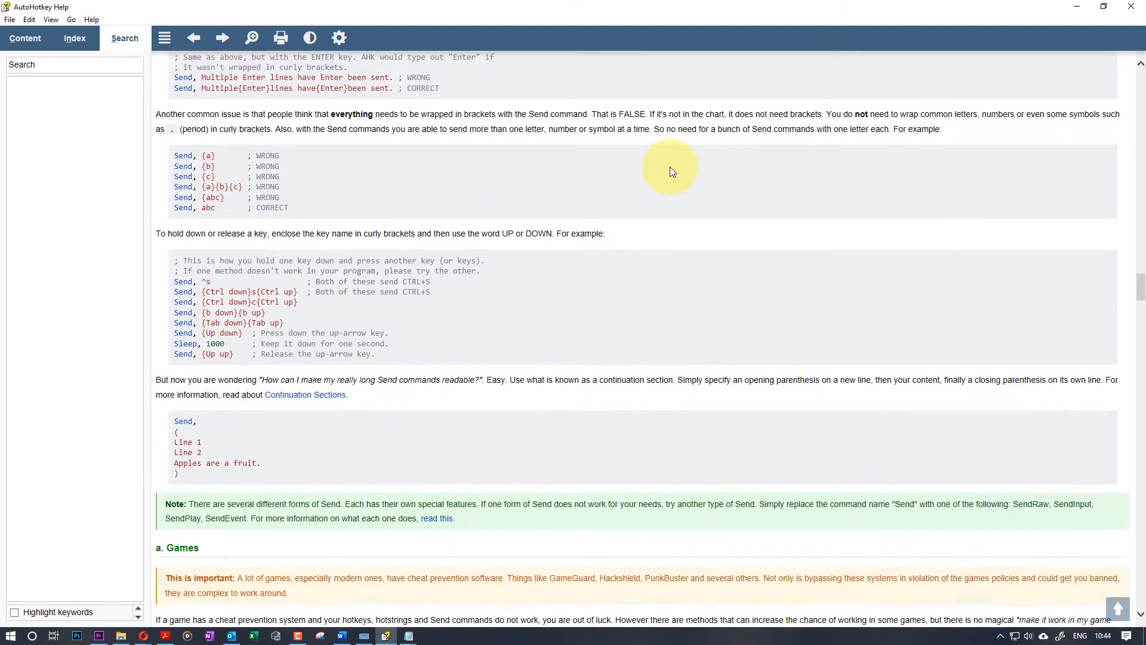
pyautogui.scroll(-3)
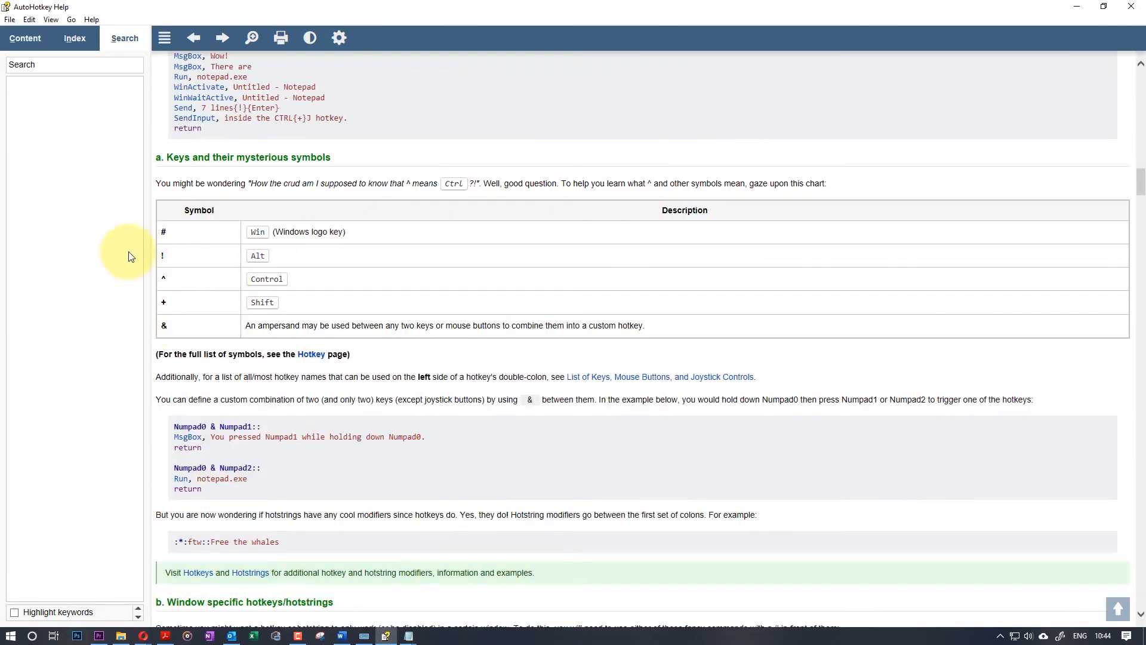
pyautogui.moveTo(185, 314)
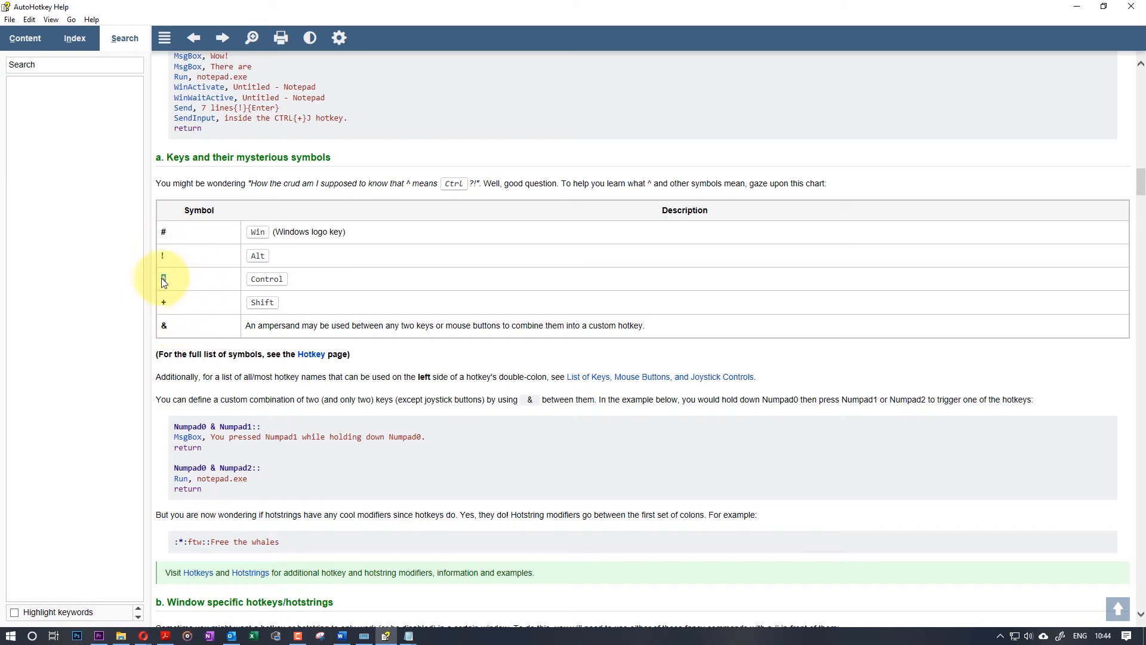
pyautogui.moveTo(213, 244)
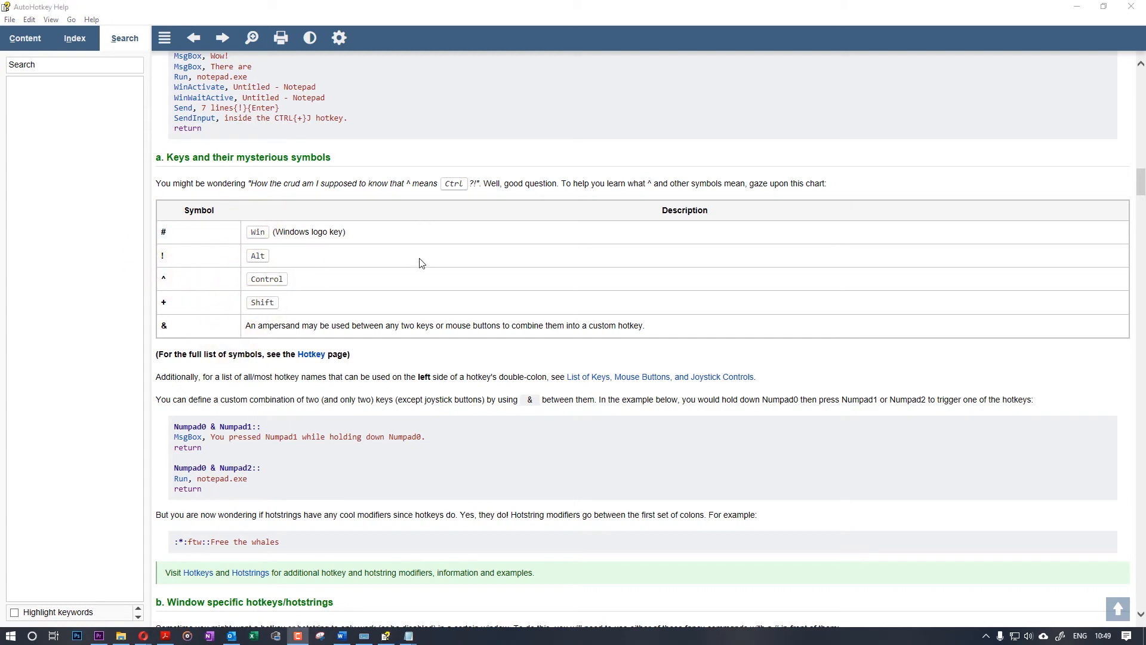
pyautogui.moveTo(475, 227)
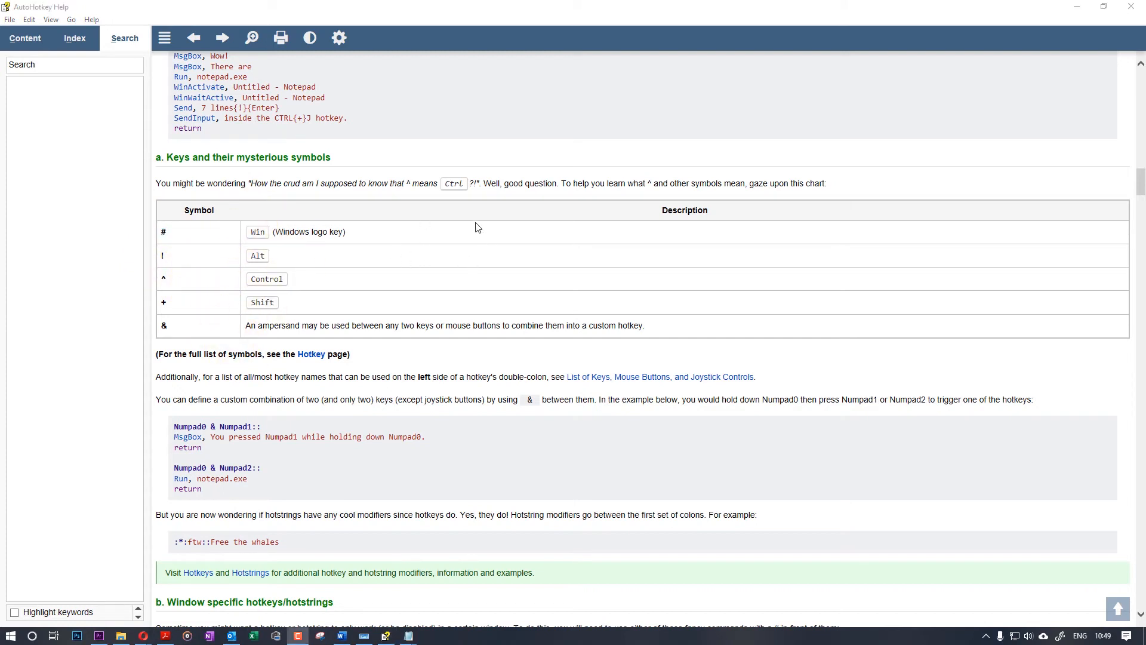
pyautogui.moveTo(481, 214)
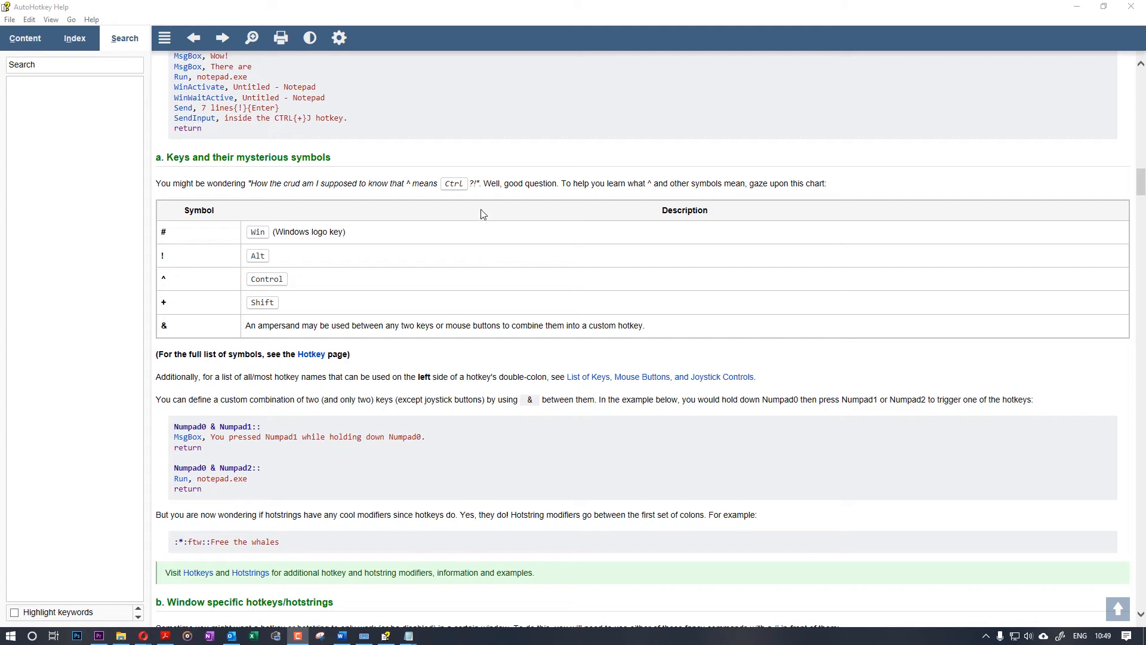
pyautogui.moveTo(658, 171)
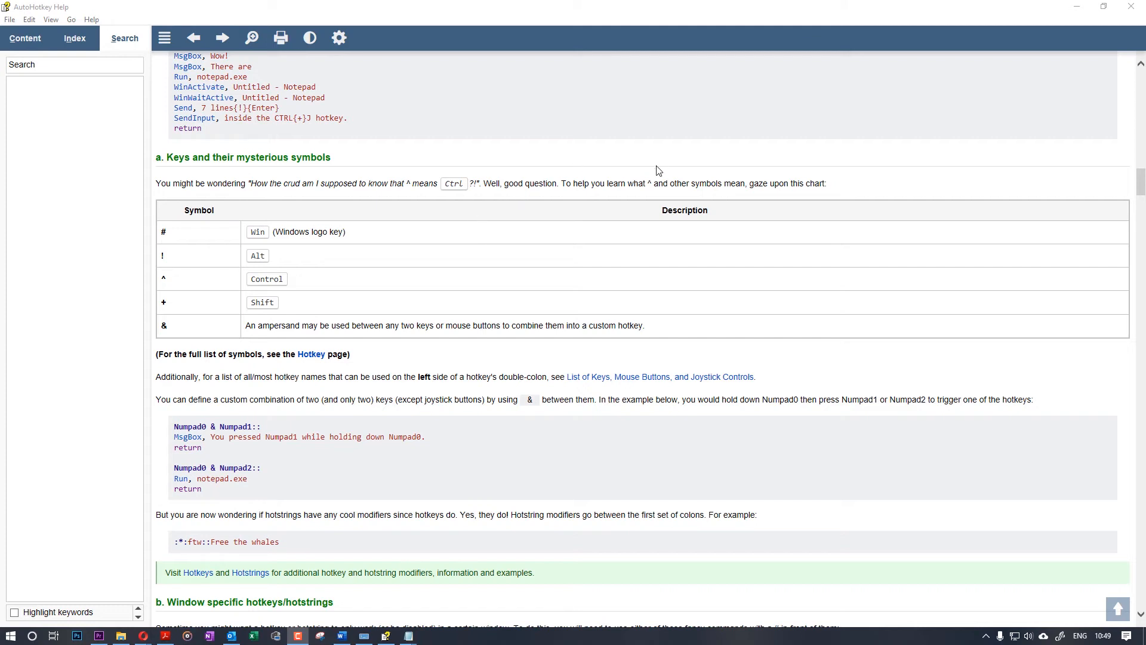
pyautogui.moveTo(630, 156)
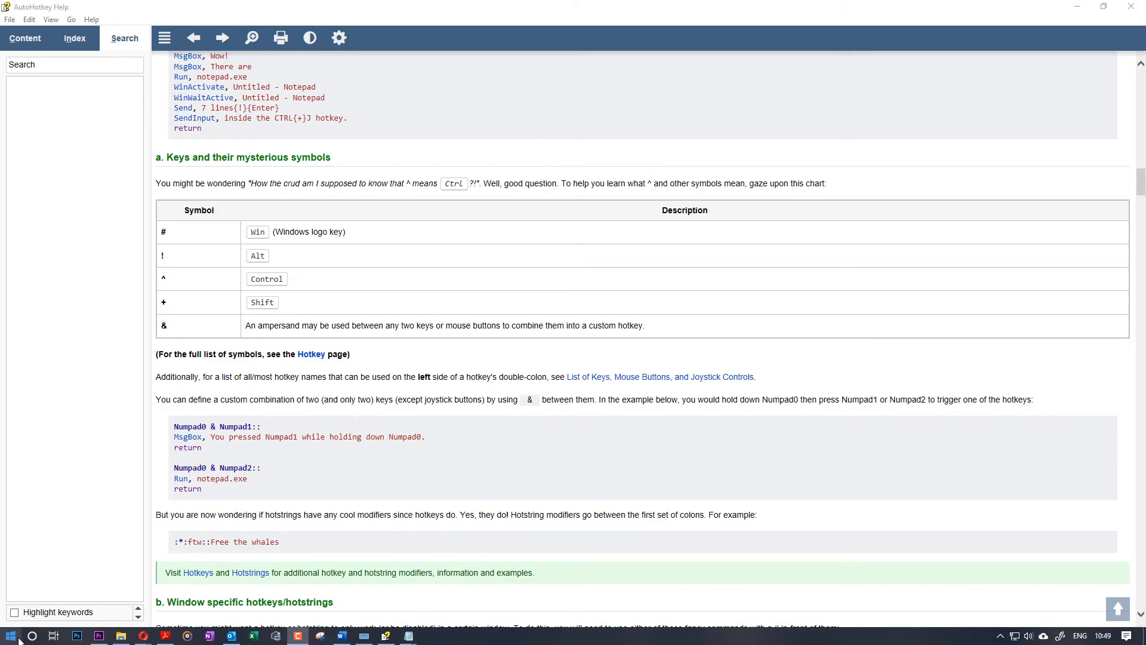
# Search the Start menu for the Start Menu file folder.
pyautogui.click(10, 636)
pyautogui.write('start')
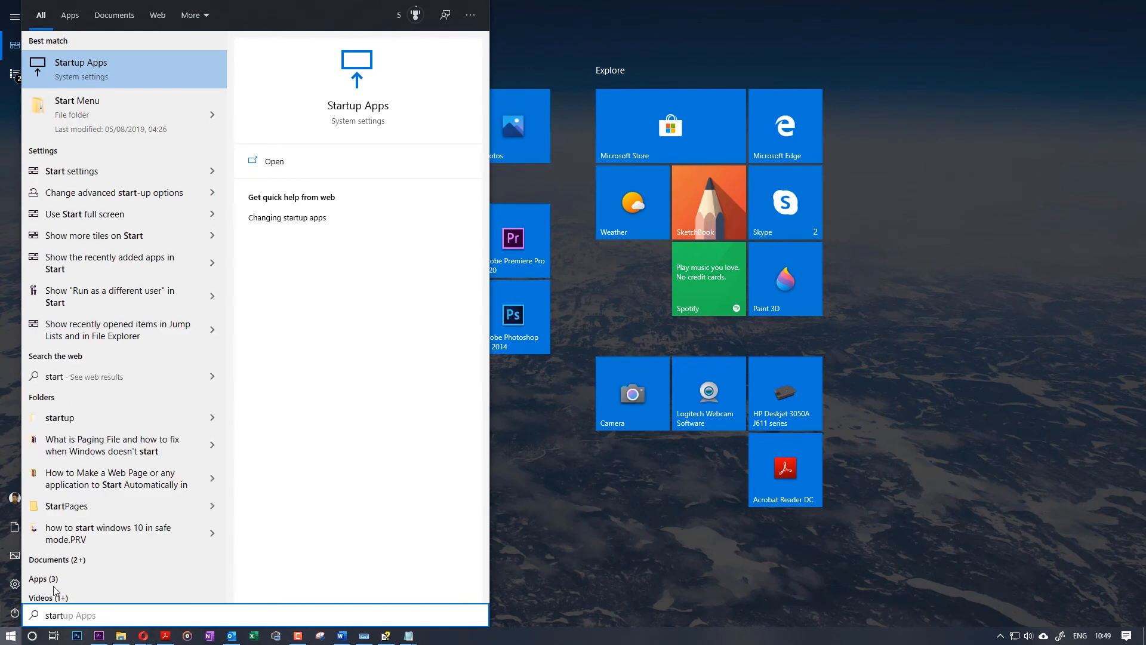
pyautogui.moveTo(83, 117)
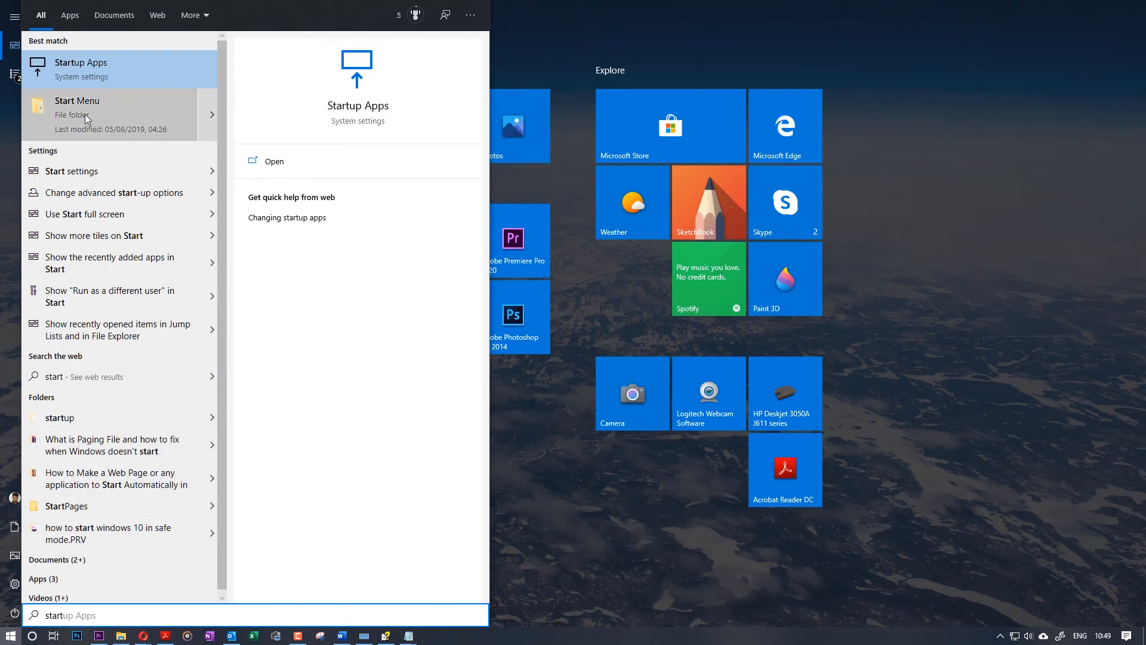
pyautogui.moveTo(82, 115)
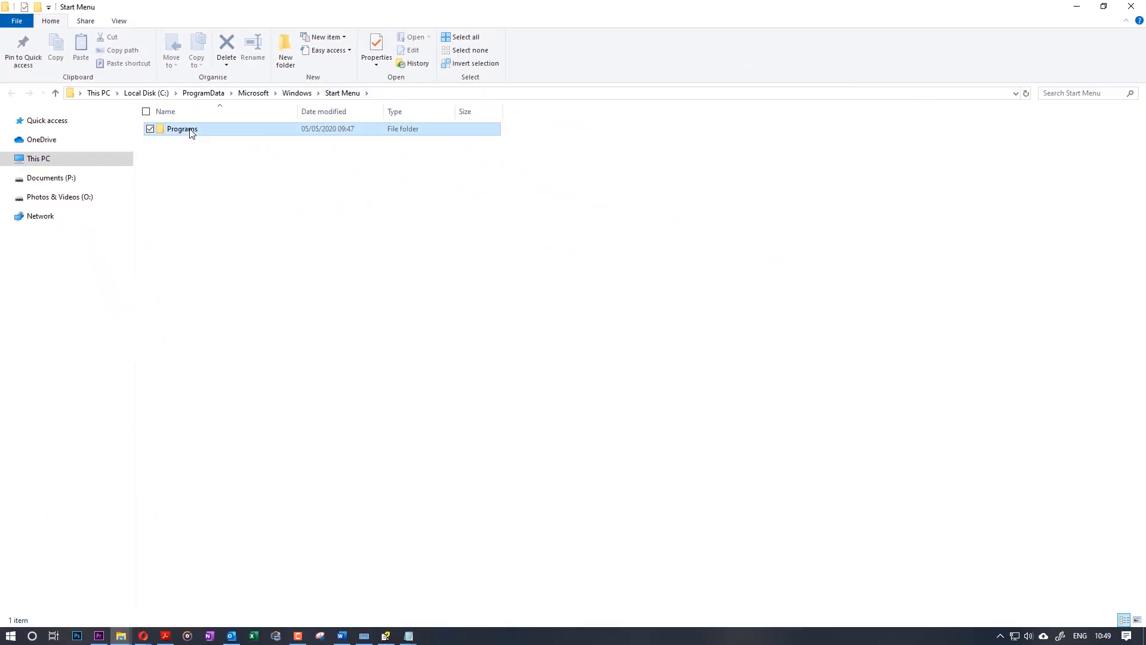
# Navigate into Programs and then its Start-up folder.
pyautogui.doubleClick(181, 129)
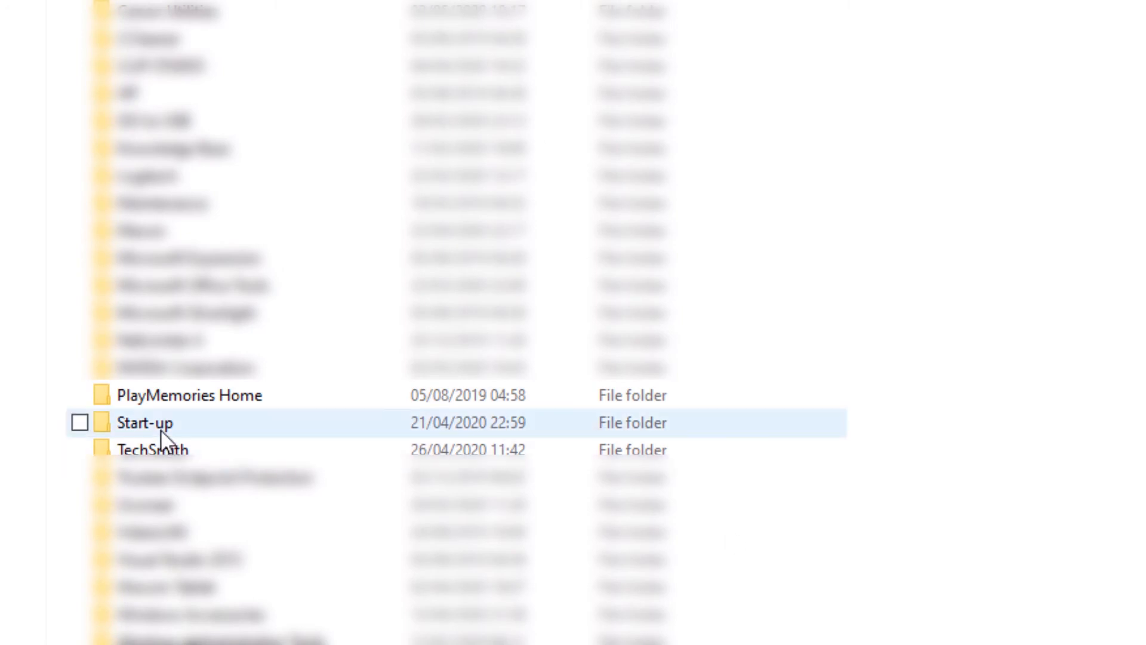
pyautogui.doubleClick(143, 423)
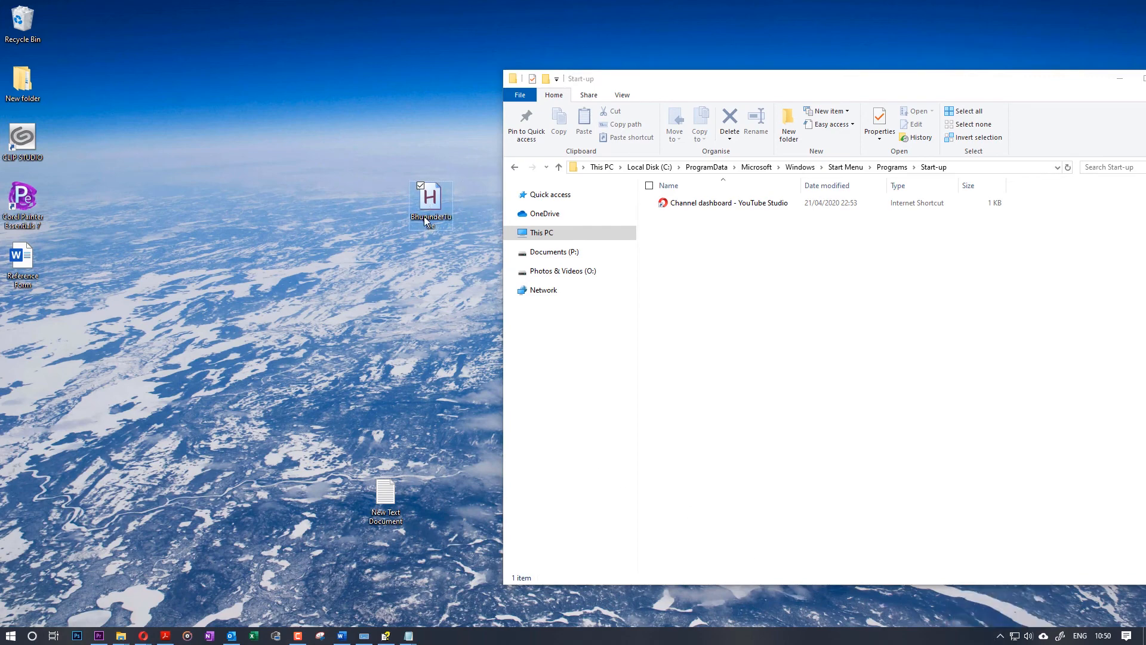
# Drag the BhupinderTube .ahk script from the desktop into Start-up, granting administrator permission.
pyautogui.moveTo(431, 203); pyautogui.dragTo(740, 303)
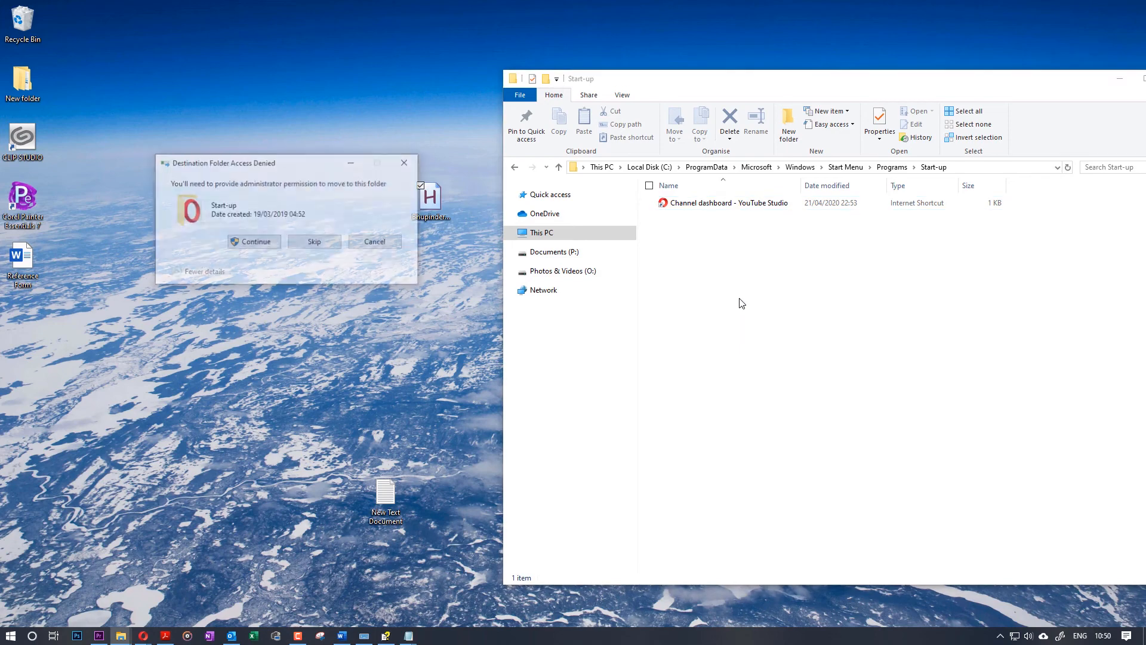
pyautogui.click(253, 241)
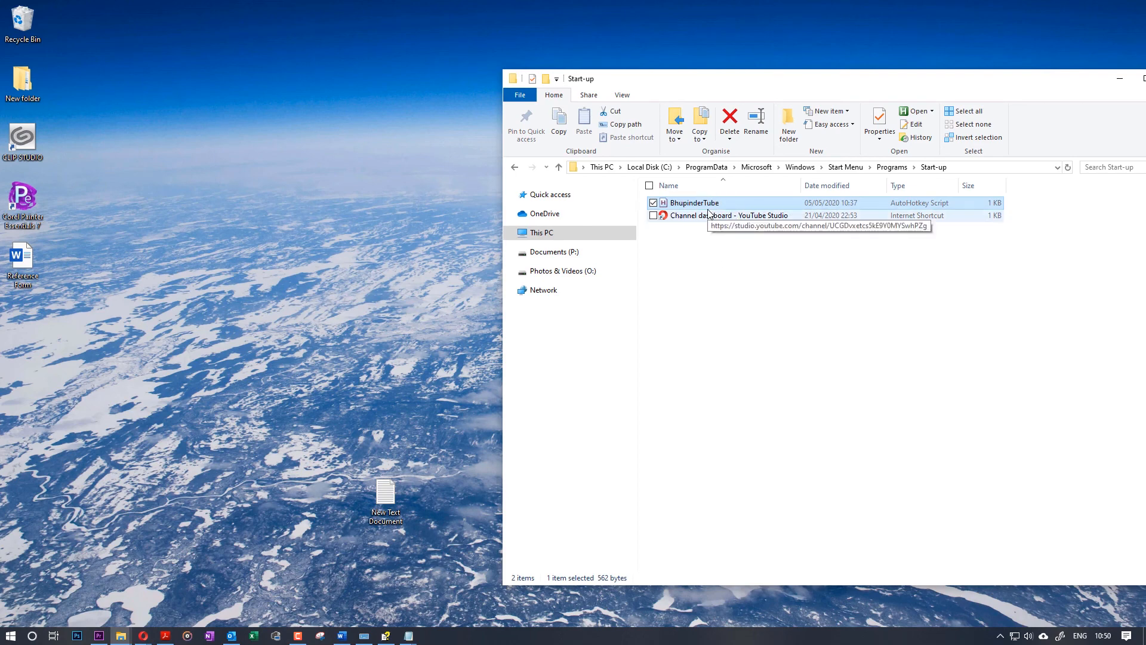
pyautogui.moveTo(286, 326)
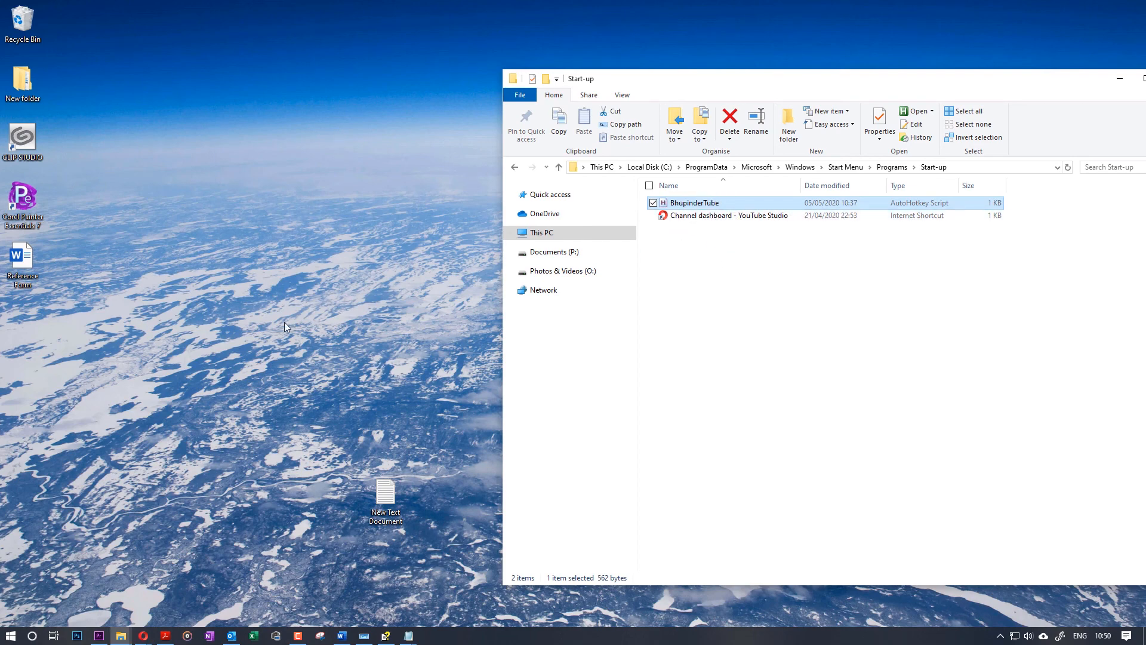
pyautogui.moveTo(721, 207)
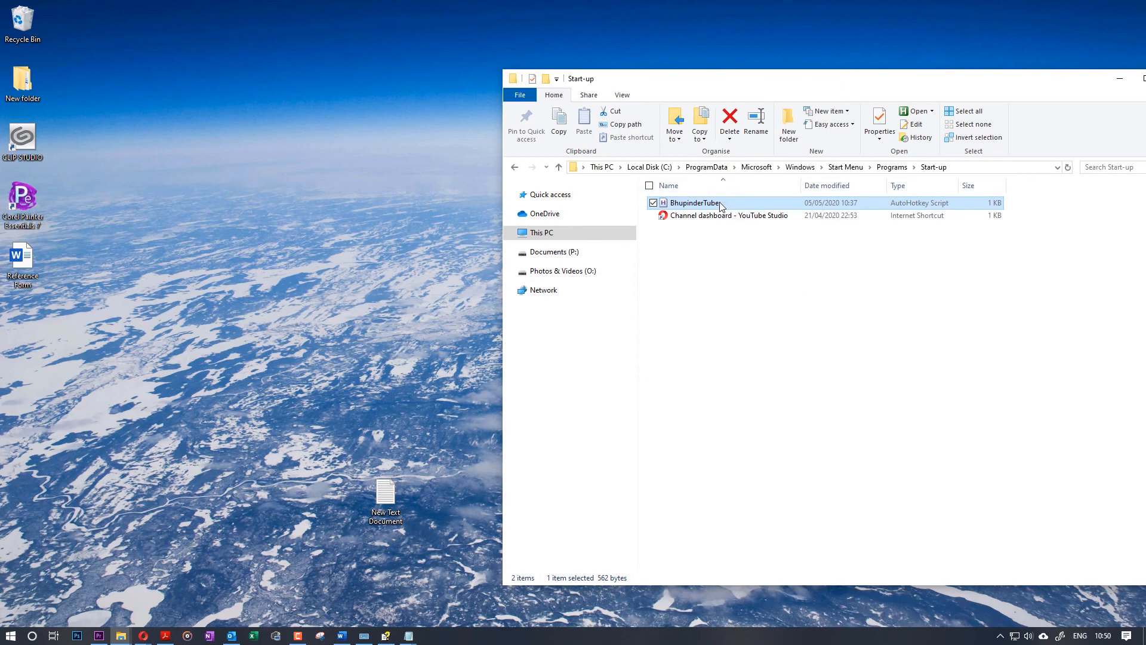
pyautogui.moveTo(728, 215)
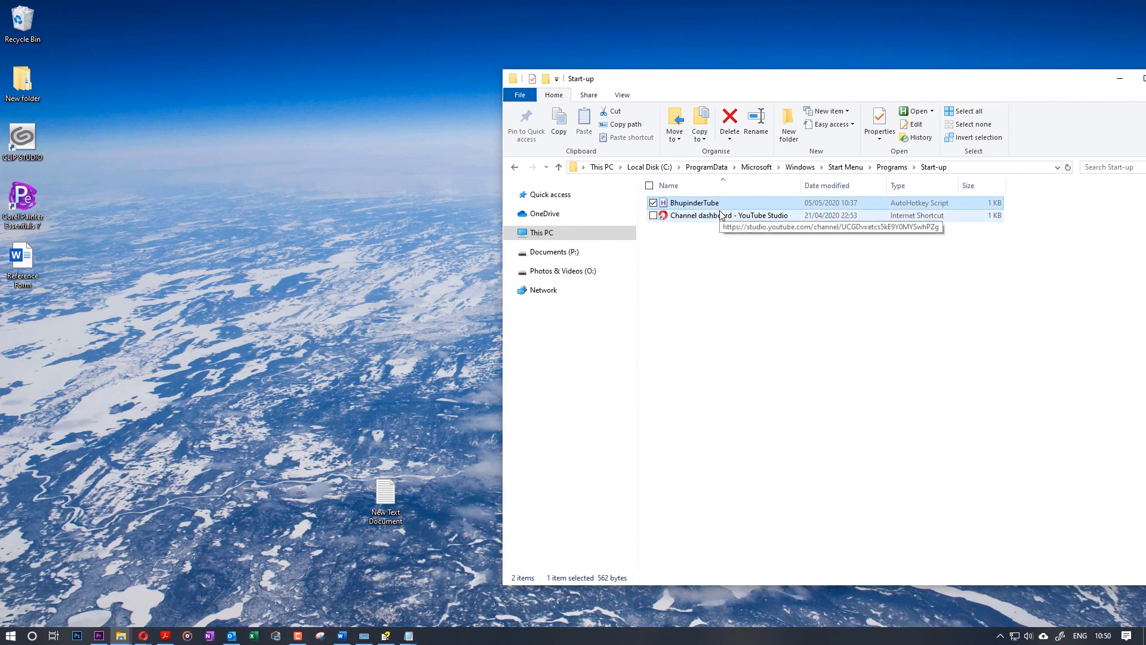
pyautogui.moveTo(694, 266)
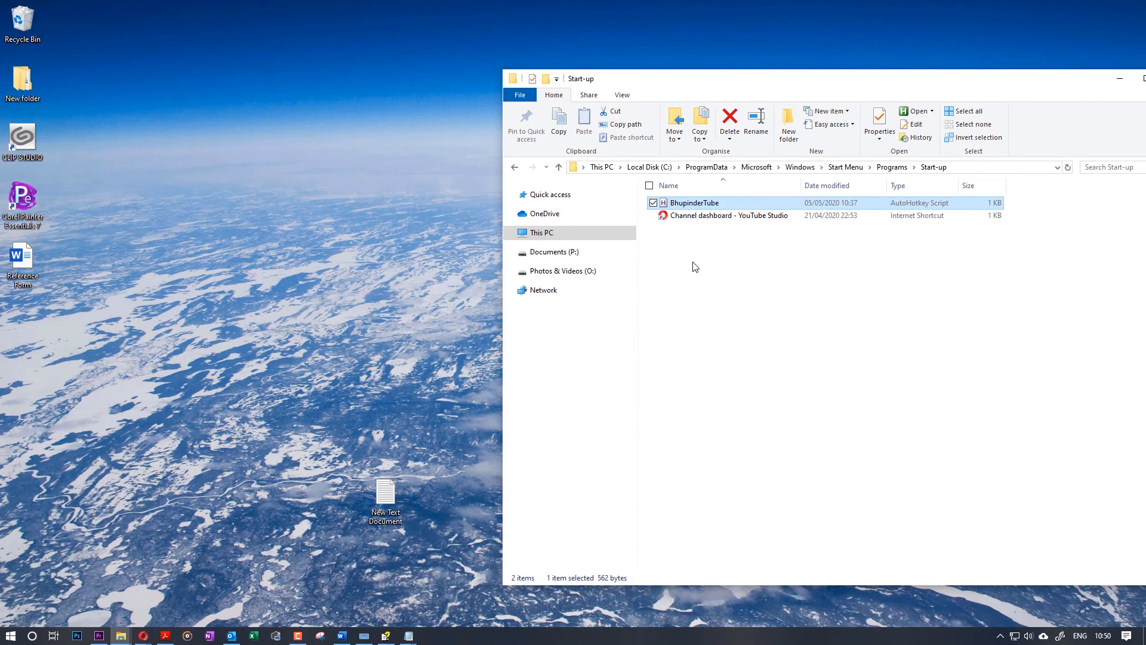
pyautogui.moveTo(738, 276)
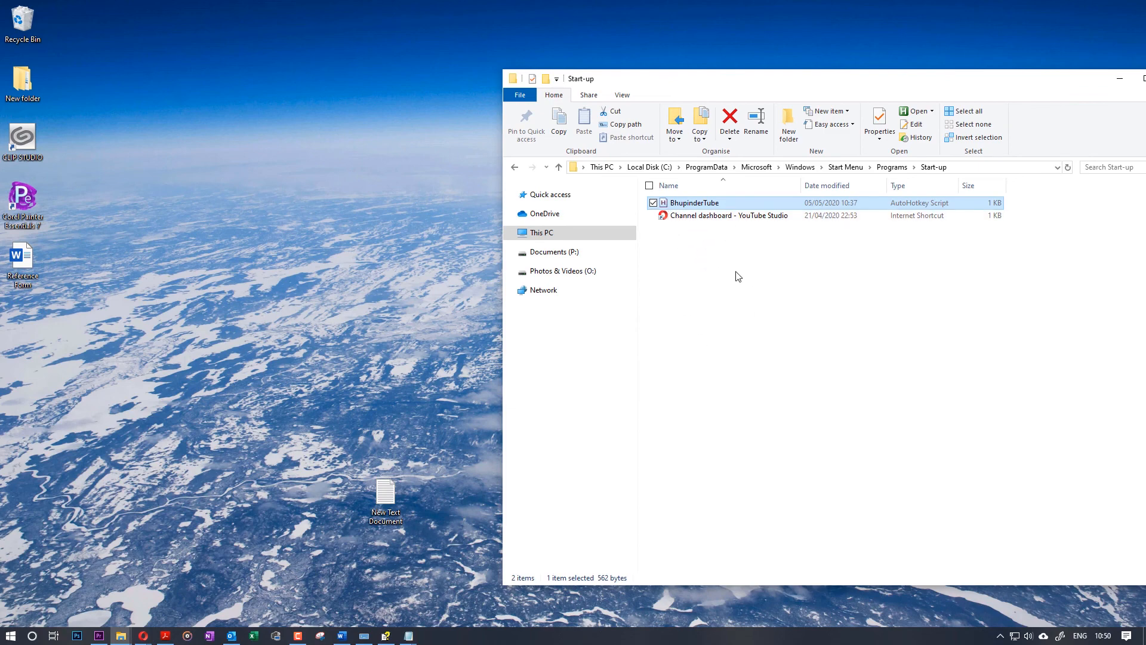
pyautogui.moveTo(733, 284)
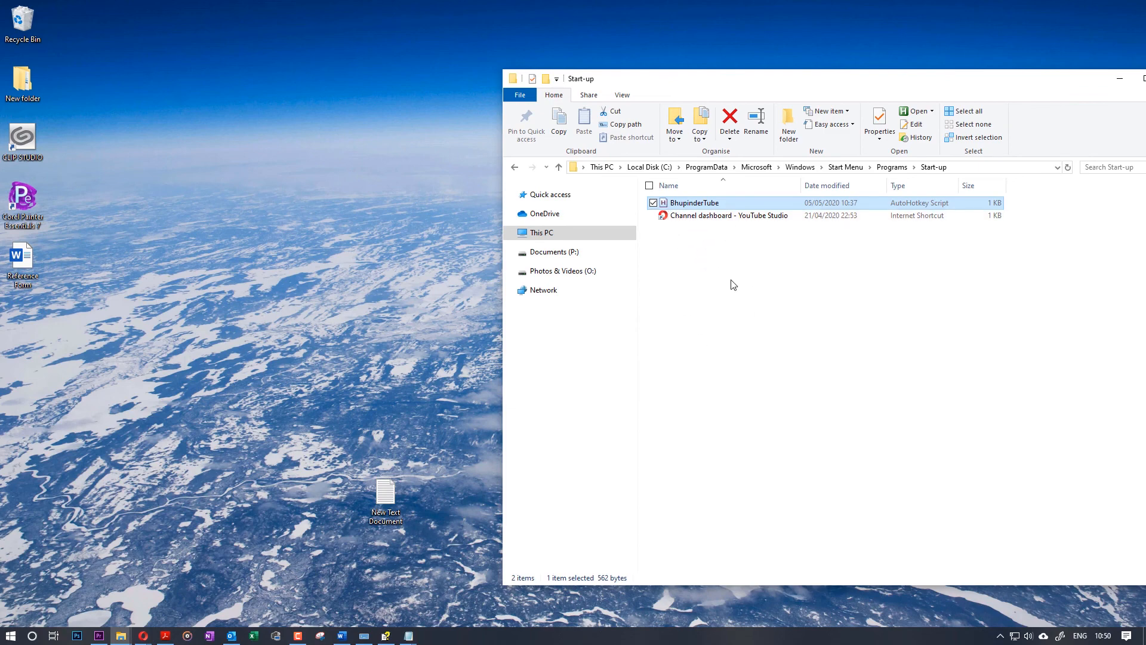
pyautogui.moveTo(251, 289)
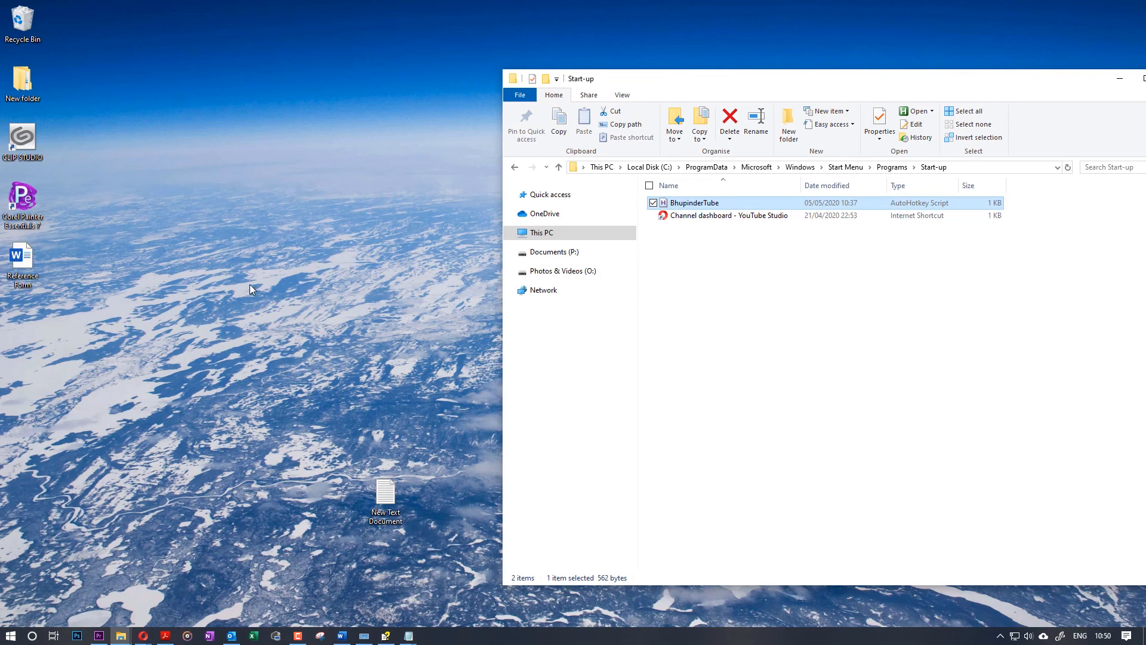
pyautogui.moveTo(288, 263)
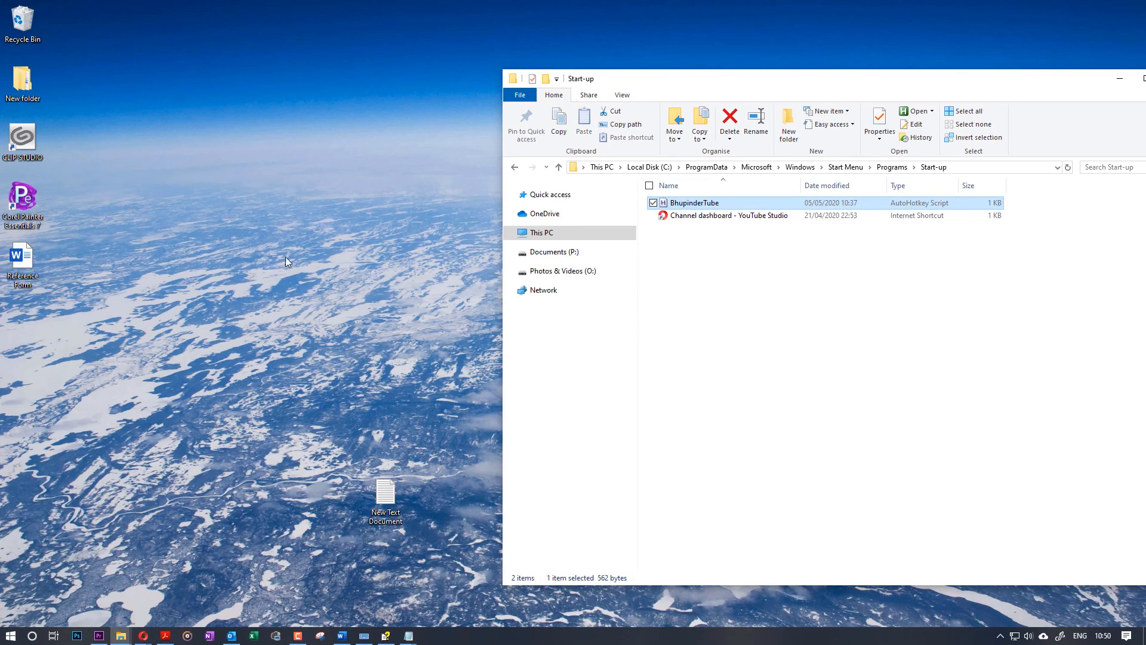
pyautogui.moveTo(469, 256)
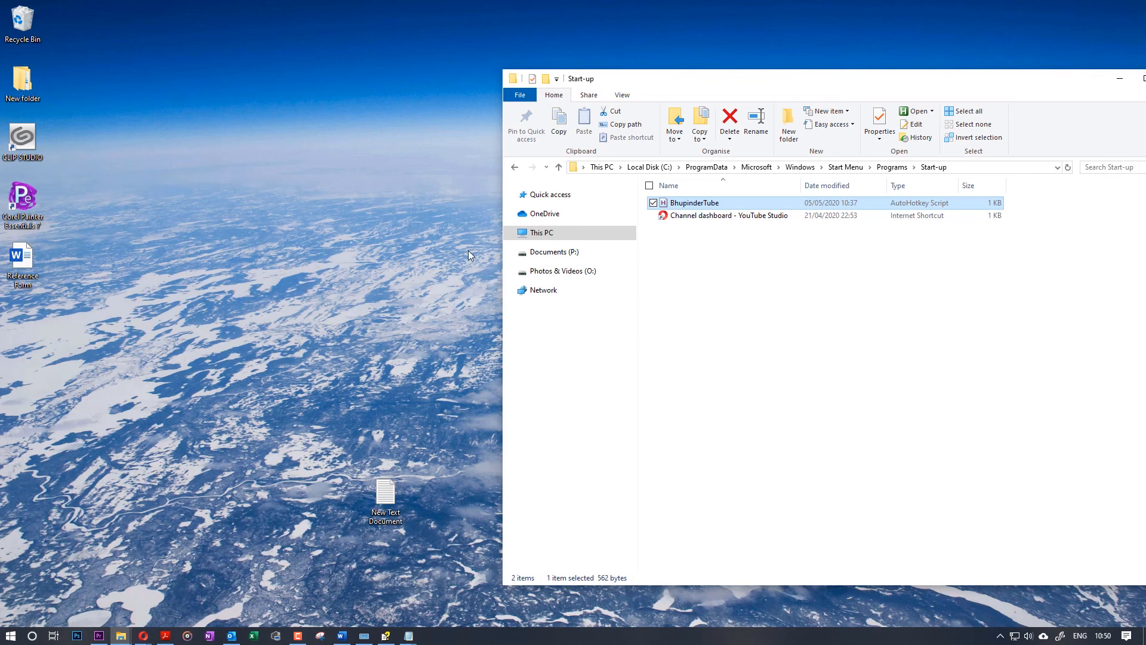
pyautogui.moveTo(284, 303)
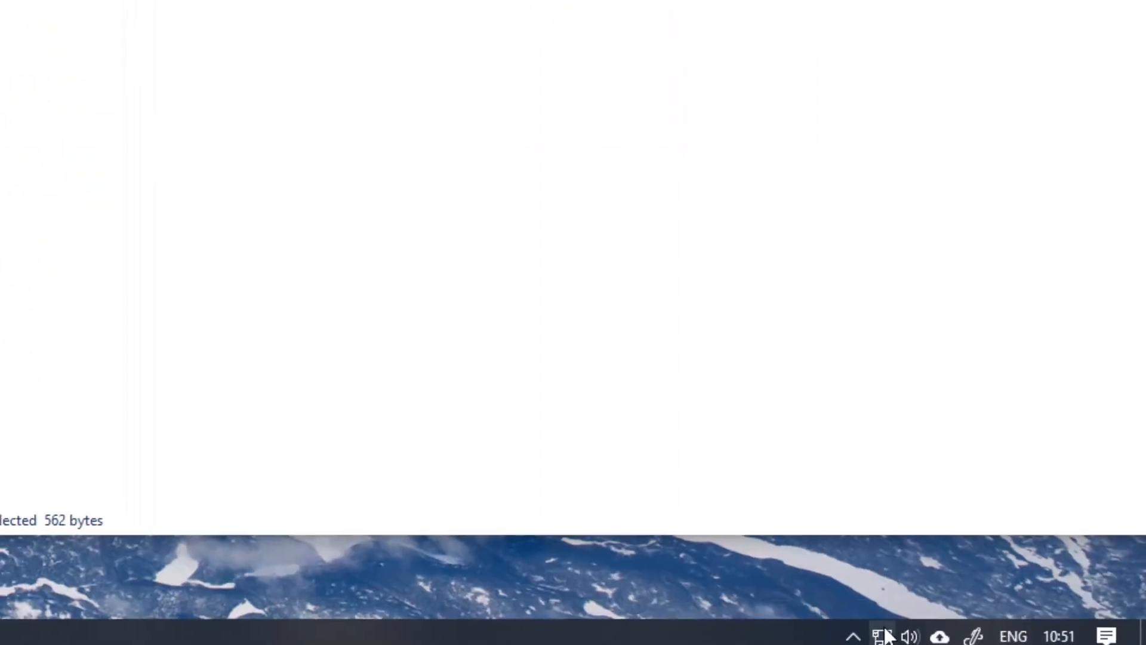
# Reveal hidden tray icons and right-click the green H AutoHotkey icon for its menu.
pyautogui.click(853, 637)
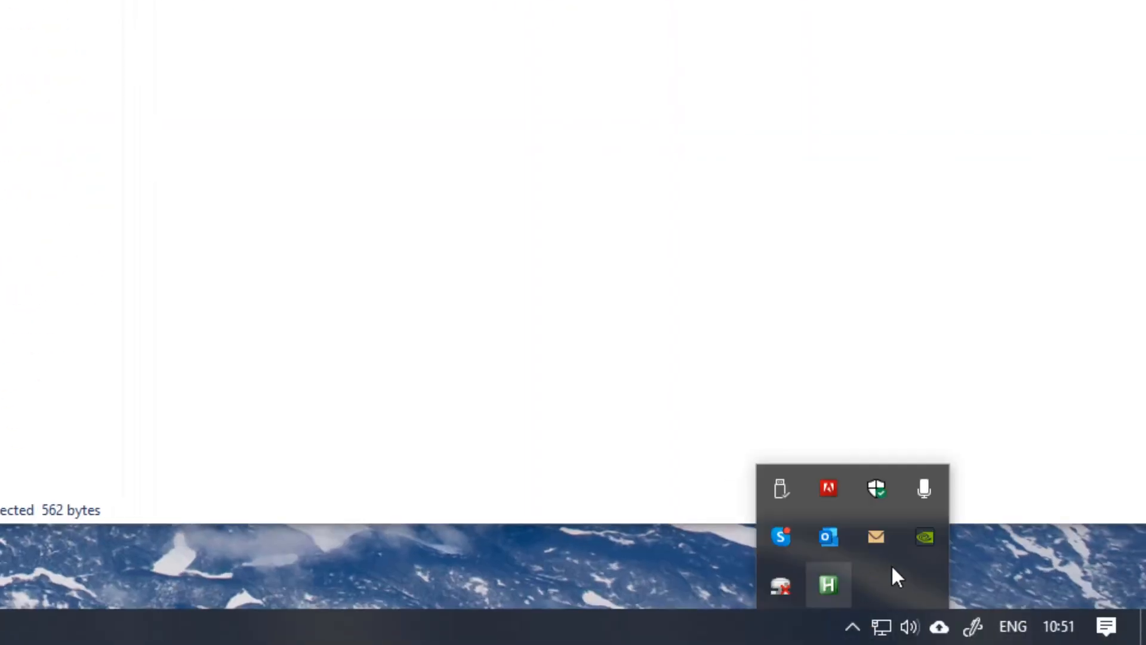
pyautogui.rightClick(826, 584)
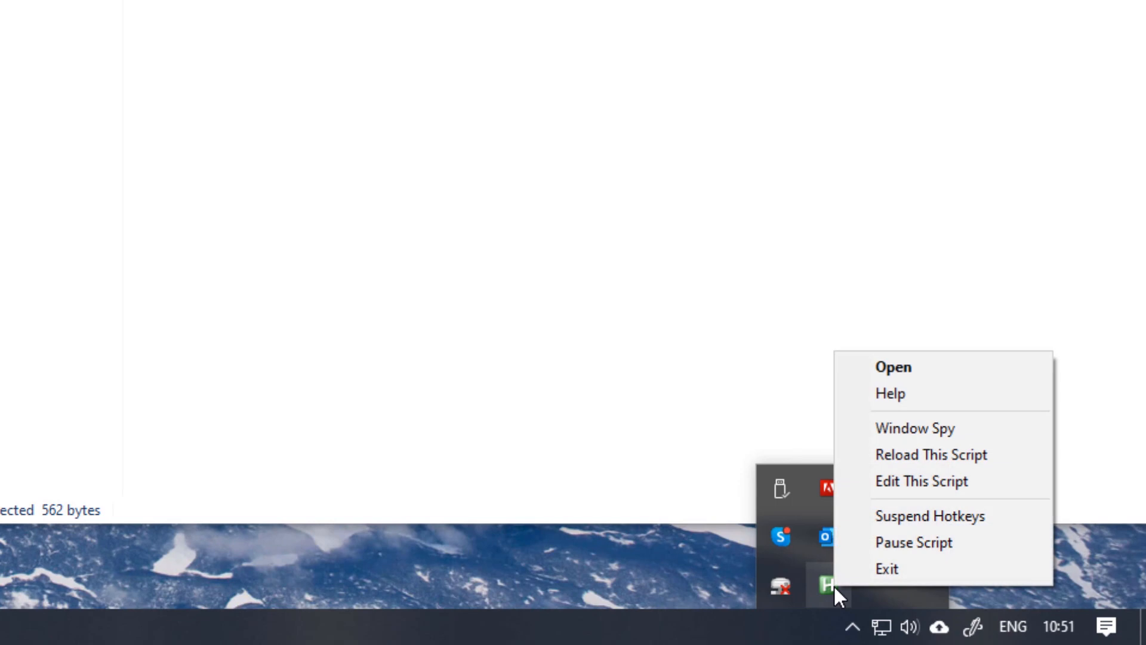